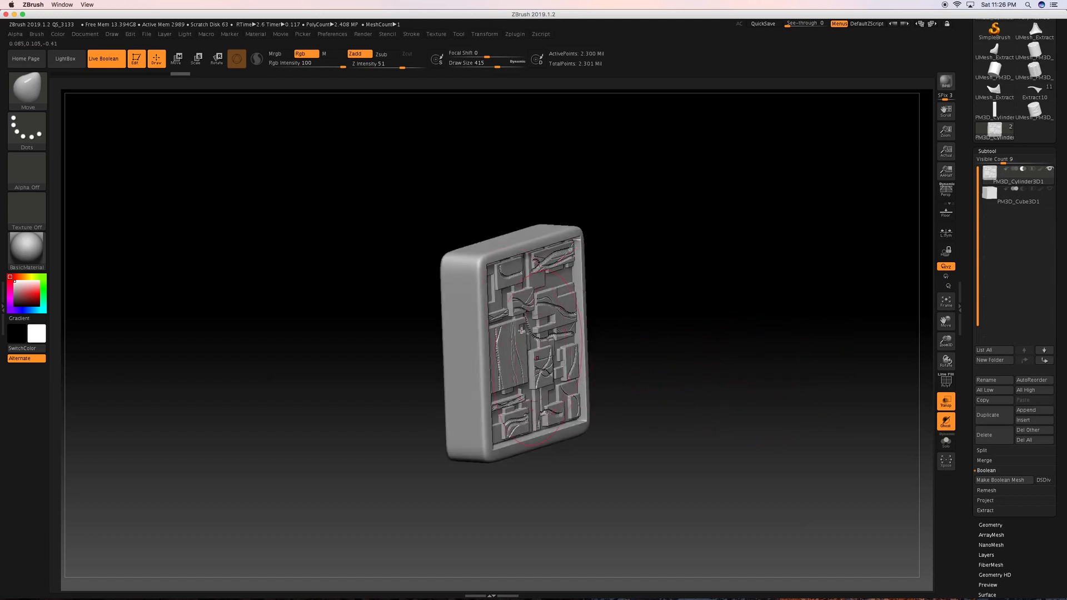
Activate the plain cube subtool and accept discarding the later undo history for the depth squash
{"action": "left_click_drag", "start_coordinate": [517, 333], "coordinate": [422, 326]}
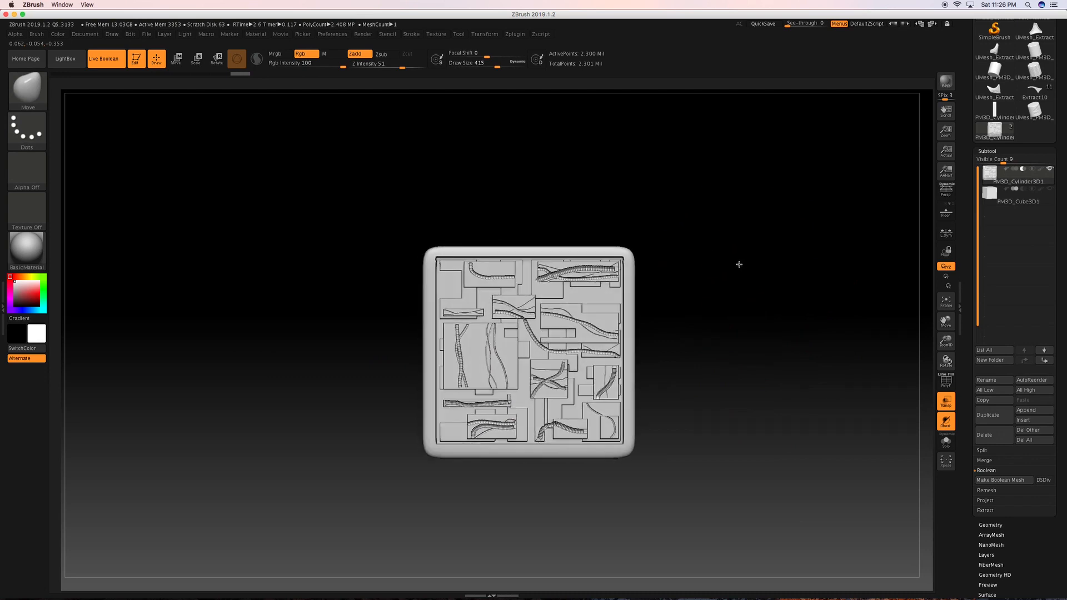
{"action": "left_click", "coordinate": [1014, 194]}
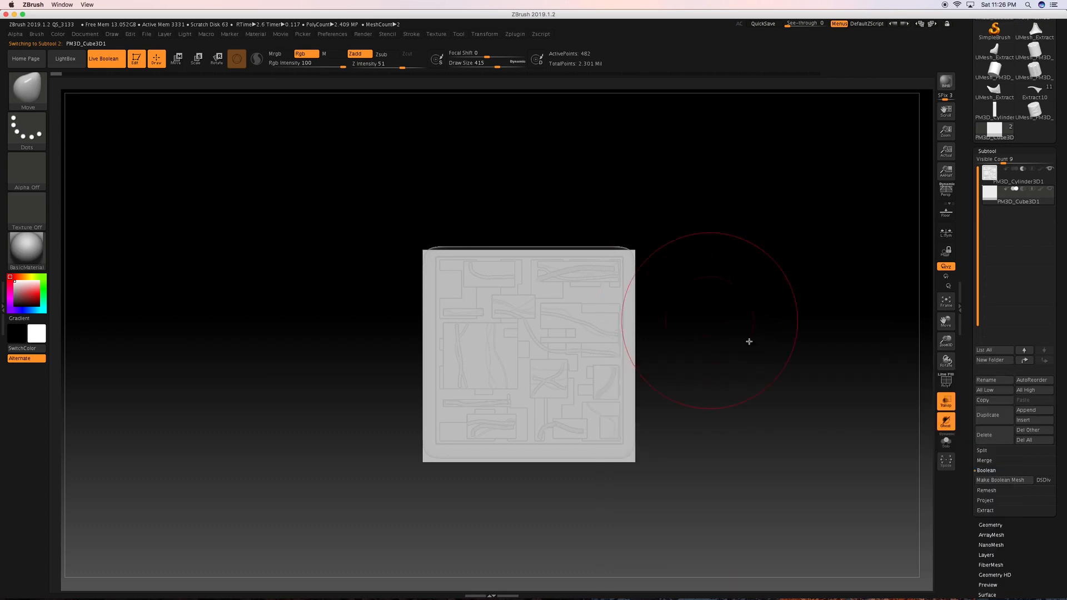
{"action": "mouse_move", "coordinate": [946, 404]}
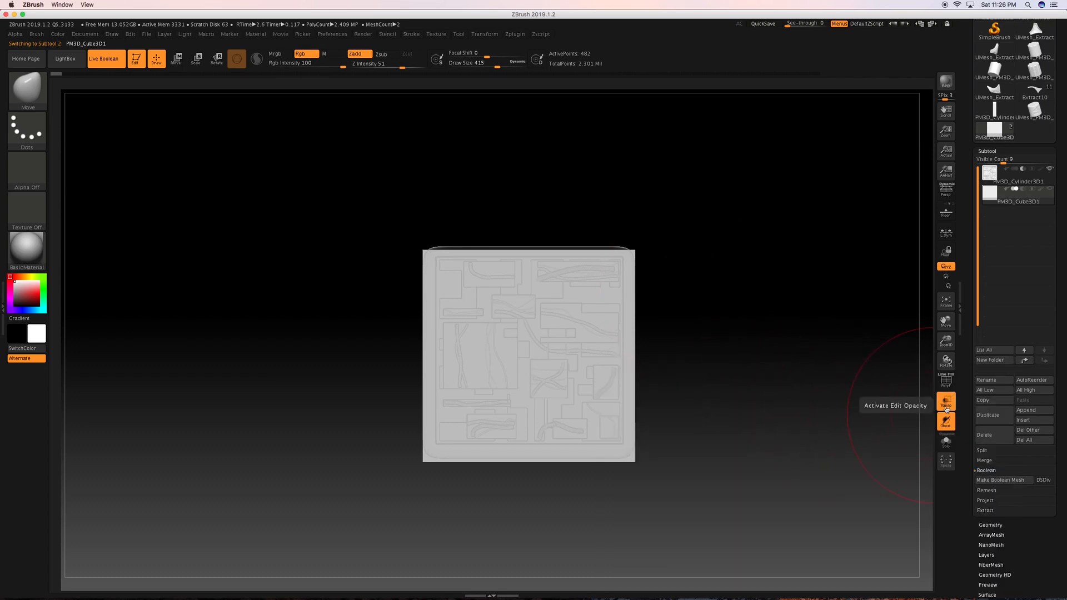
{"action": "mouse_move", "coordinate": [645, 295]}
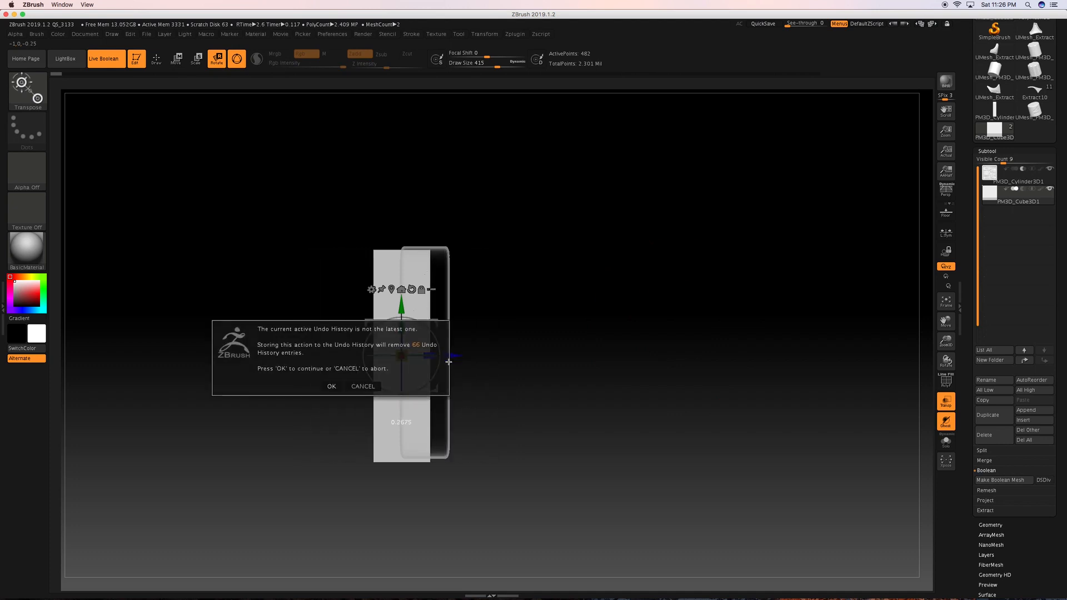
{"action": "left_click", "coordinate": [332, 387]}
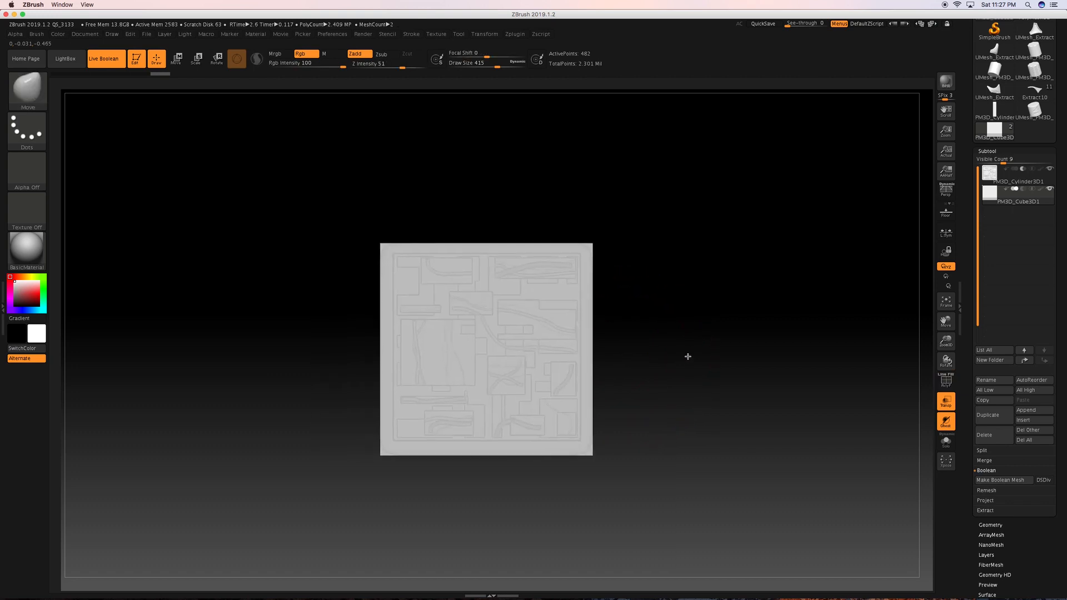
{"action": "mouse_move", "coordinate": [828, 378]}
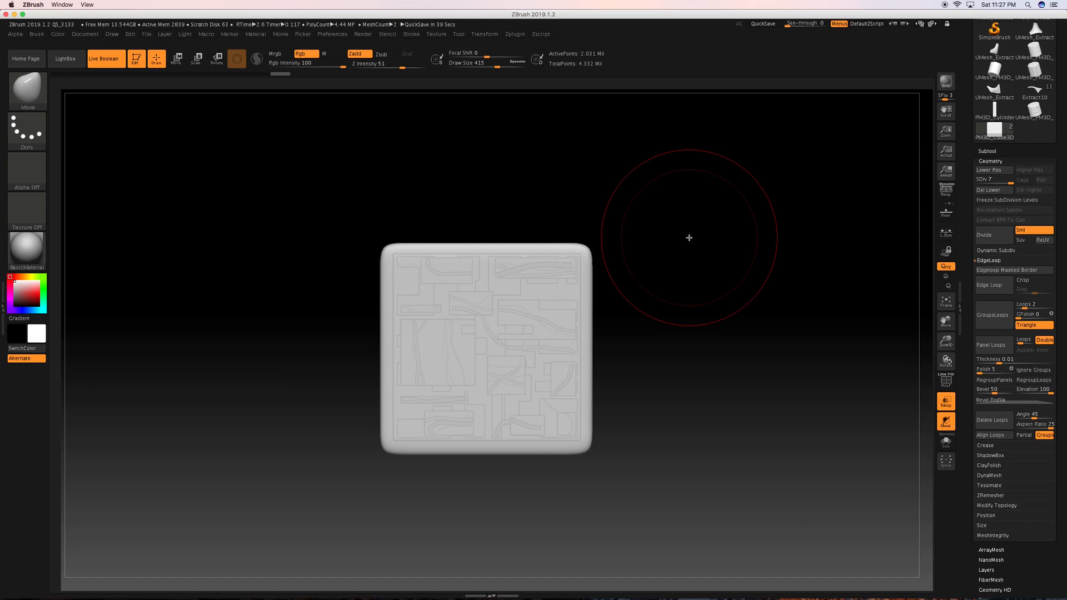
{"action": "mouse_move", "coordinate": [602, 198]}
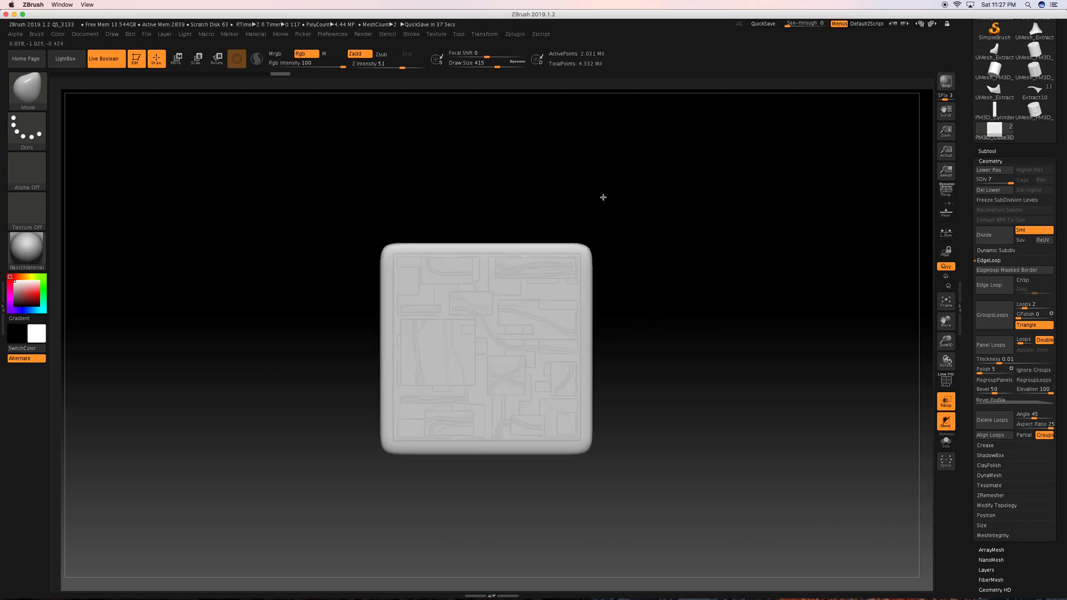
{"action": "mouse_move", "coordinate": [525, 239]}
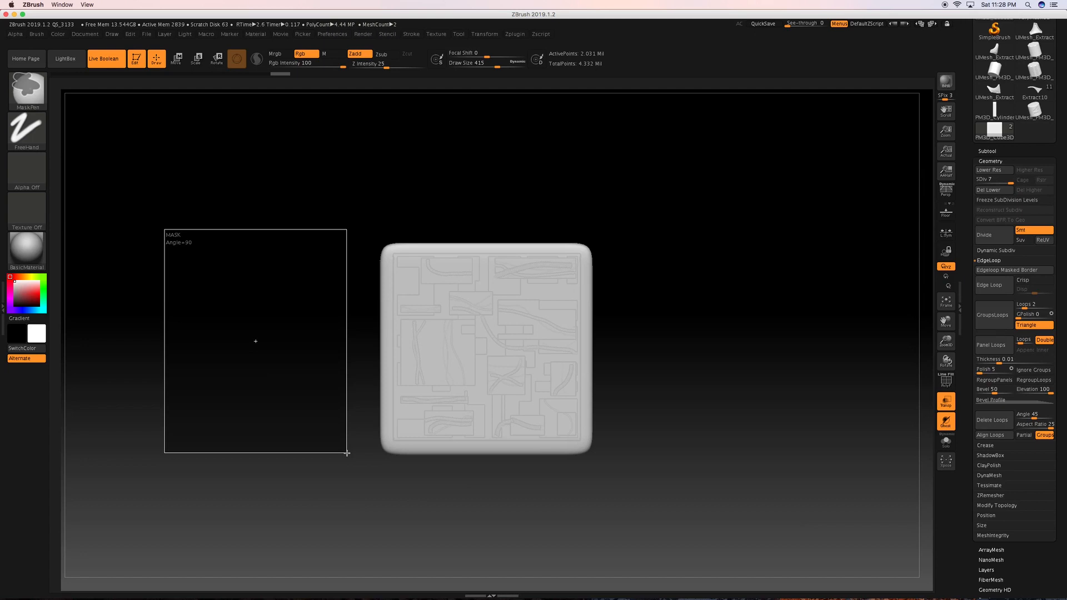
Mask a rectangle over the inner front face and check the slab from the side
{"action": "left_click_drag", "start_coordinate": [256, 341], "coordinate": [601, 423]}
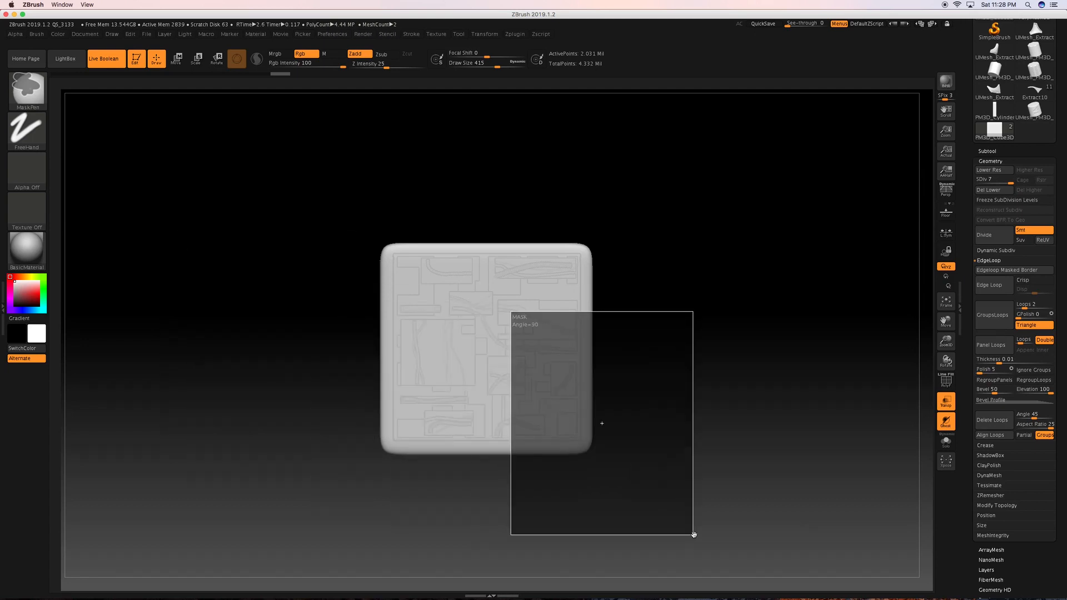
{"action": "left_click_drag", "start_coordinate": [692, 534], "coordinate": [574, 477]}
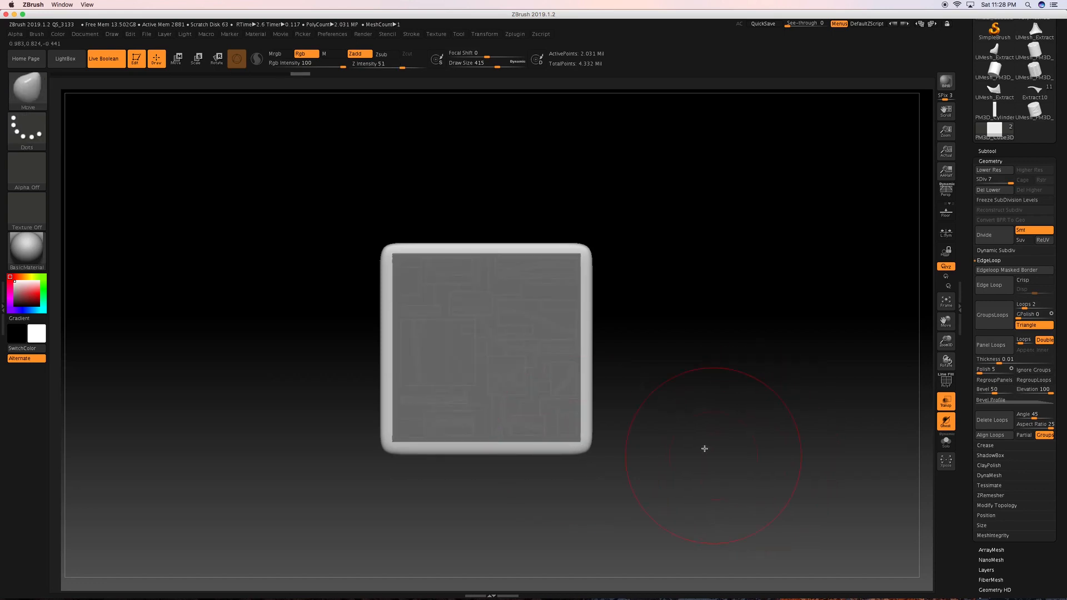
{"action": "left_click_drag", "start_coordinate": [705, 447], "coordinate": [666, 388]}
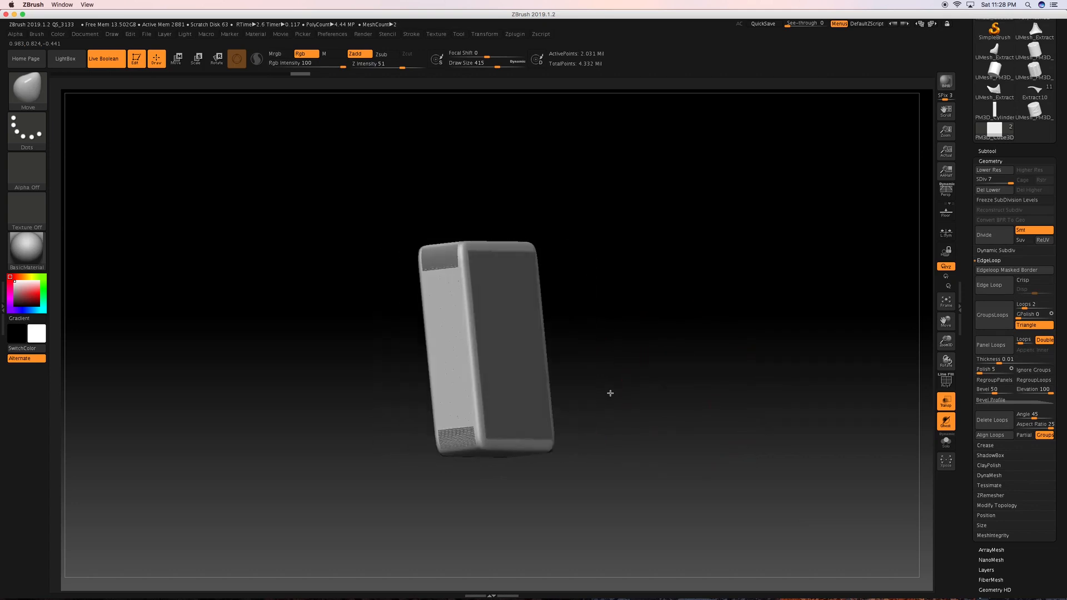
{"action": "left_click_drag", "start_coordinate": [610, 393], "coordinate": [514, 340]}
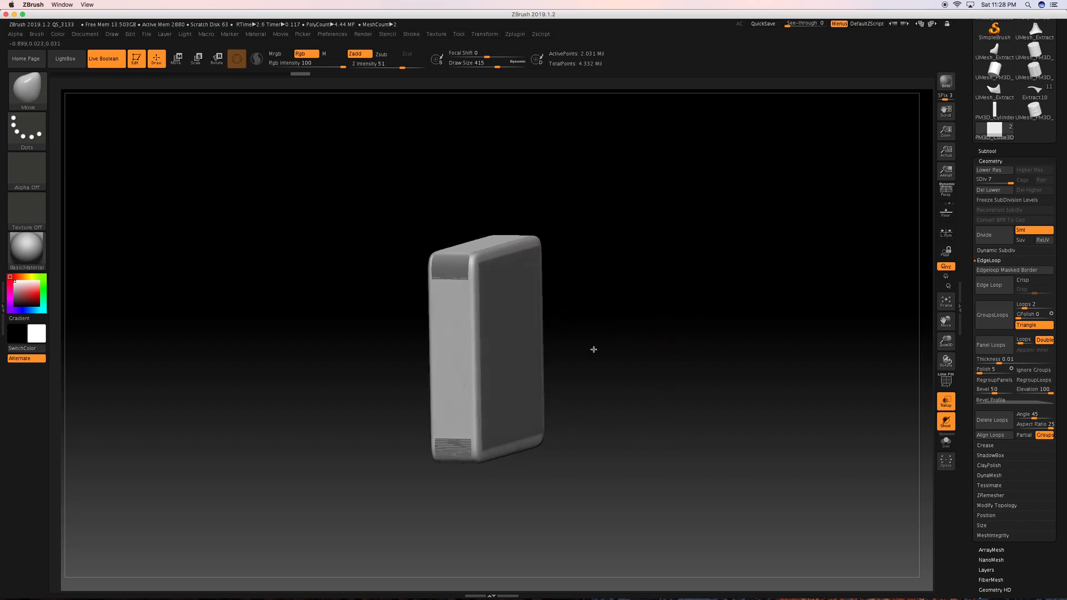
{"action": "left_click_drag", "start_coordinate": [594, 349], "coordinate": [599, 343]}
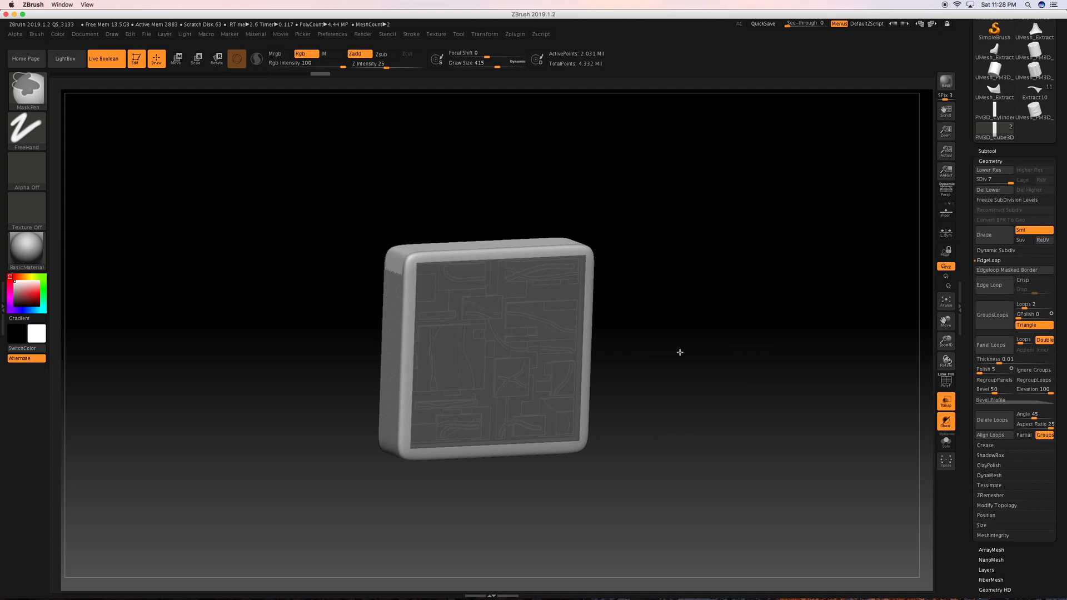
Move the slab along its depth axis with the Gizmo and check the result from a tilted view
{"action": "left_click", "coordinate": [177, 59]}
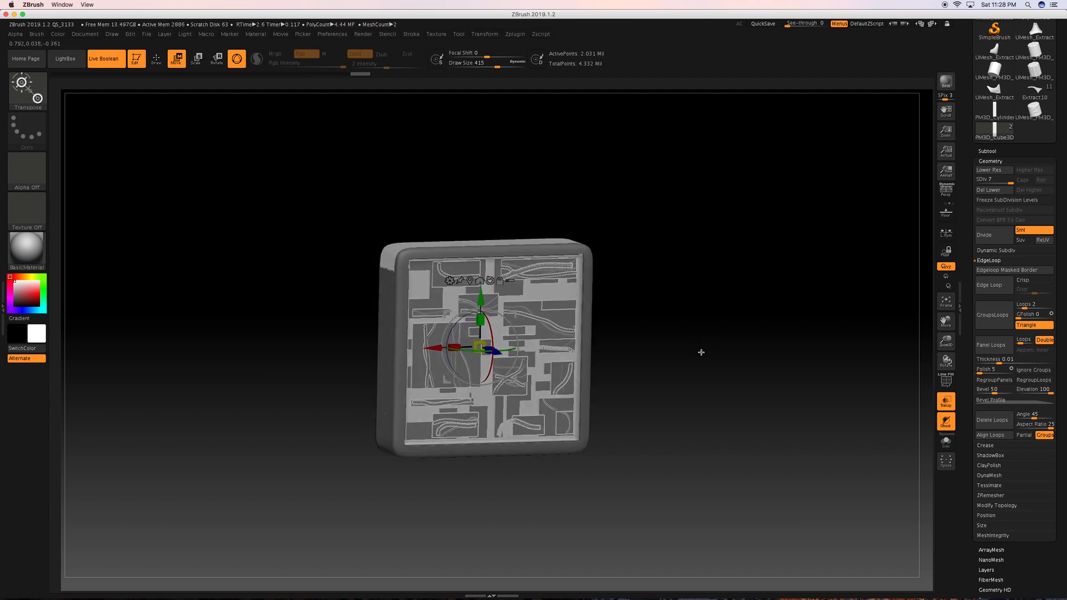
{"action": "left_click_drag", "start_coordinate": [701, 352], "coordinate": [764, 313]}
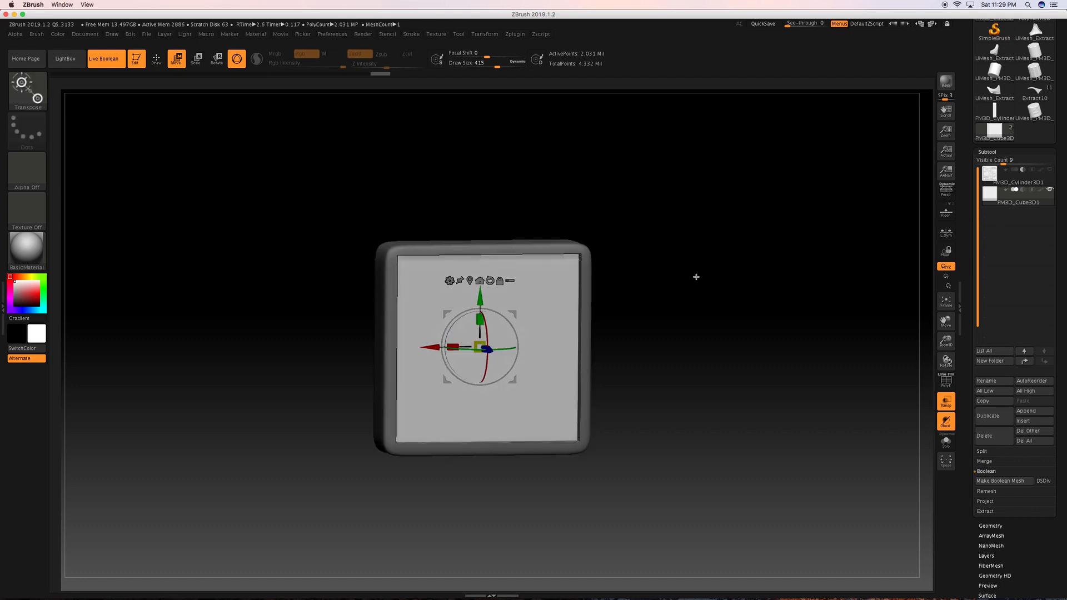
{"action": "left_click_drag", "start_coordinate": [695, 277], "coordinate": [669, 246]}
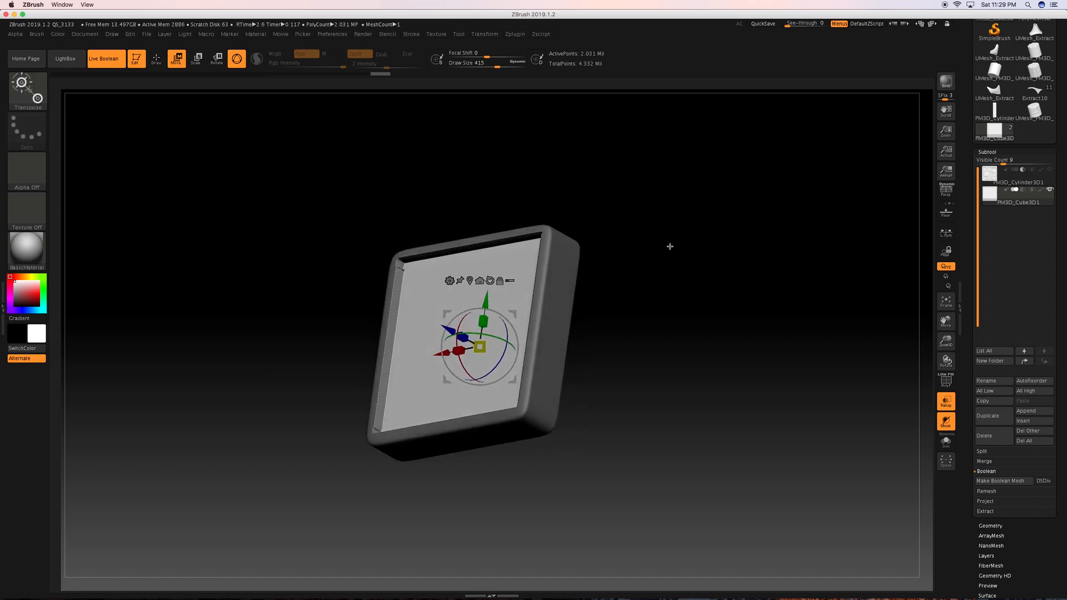
{"action": "left_click_drag", "start_coordinate": [669, 247], "coordinate": [690, 267]}
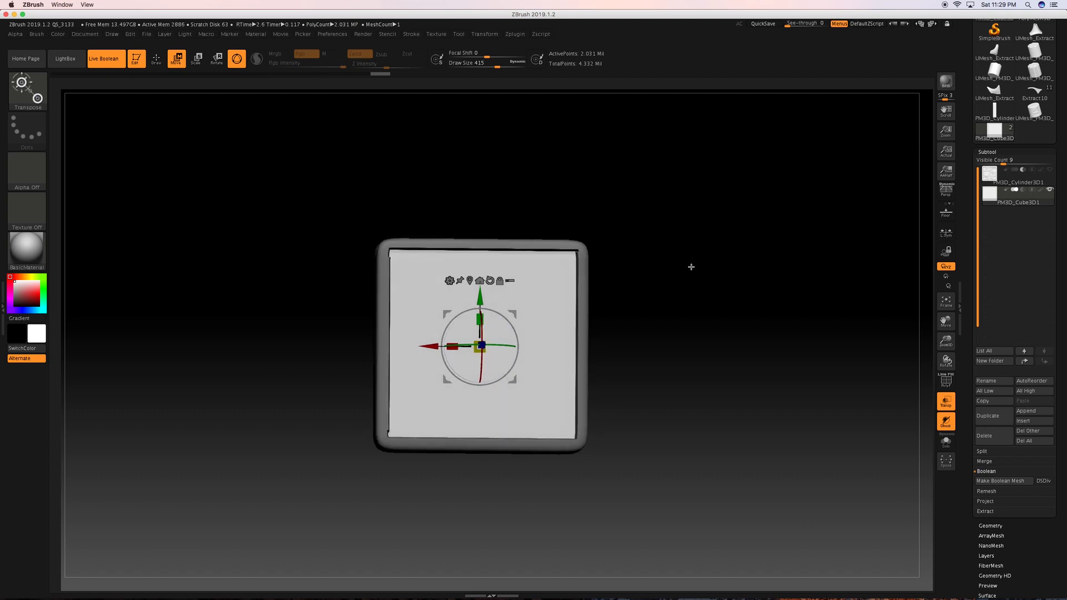
{"action": "left_click_drag", "start_coordinate": [690, 267], "coordinate": [684, 260]}
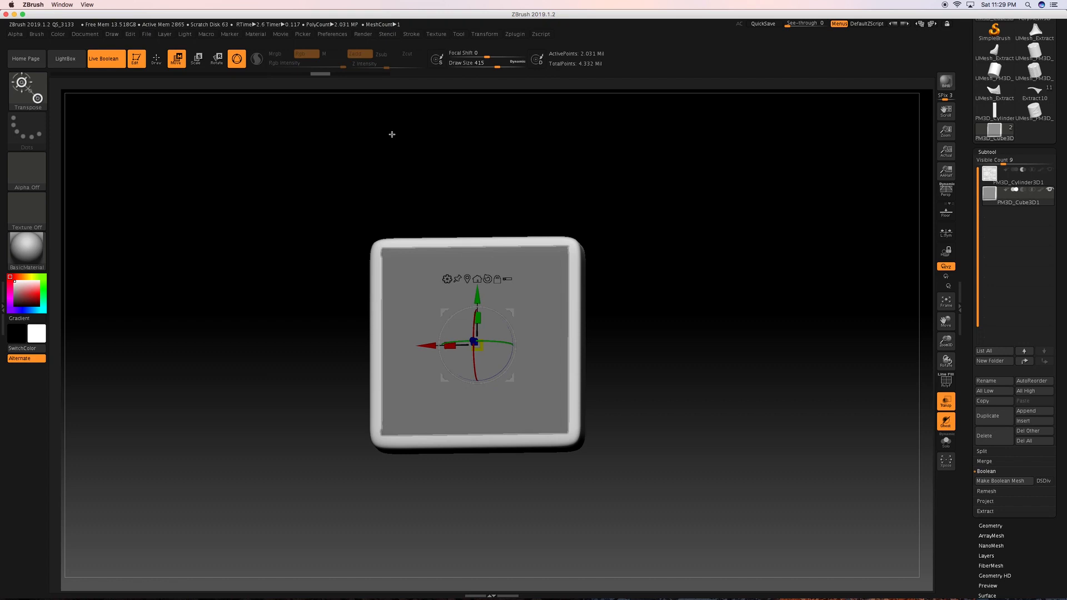
Turn the cube to inspect its edge and the recessed front face
{"action": "left_click_drag", "start_coordinate": [391, 134], "coordinate": [730, 274]}
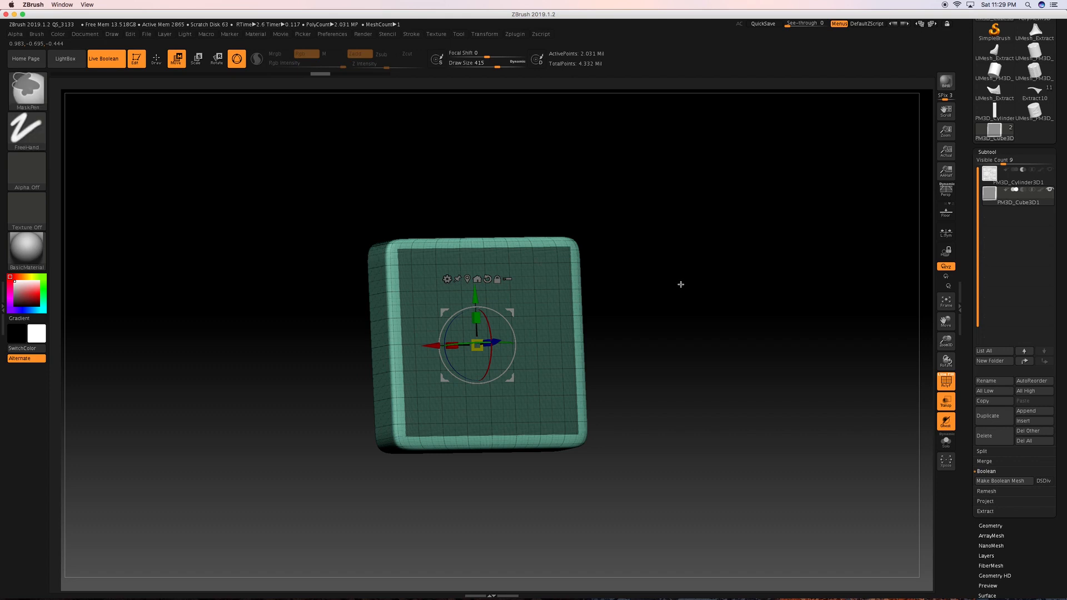
{"action": "mouse_move", "coordinate": [682, 285]}
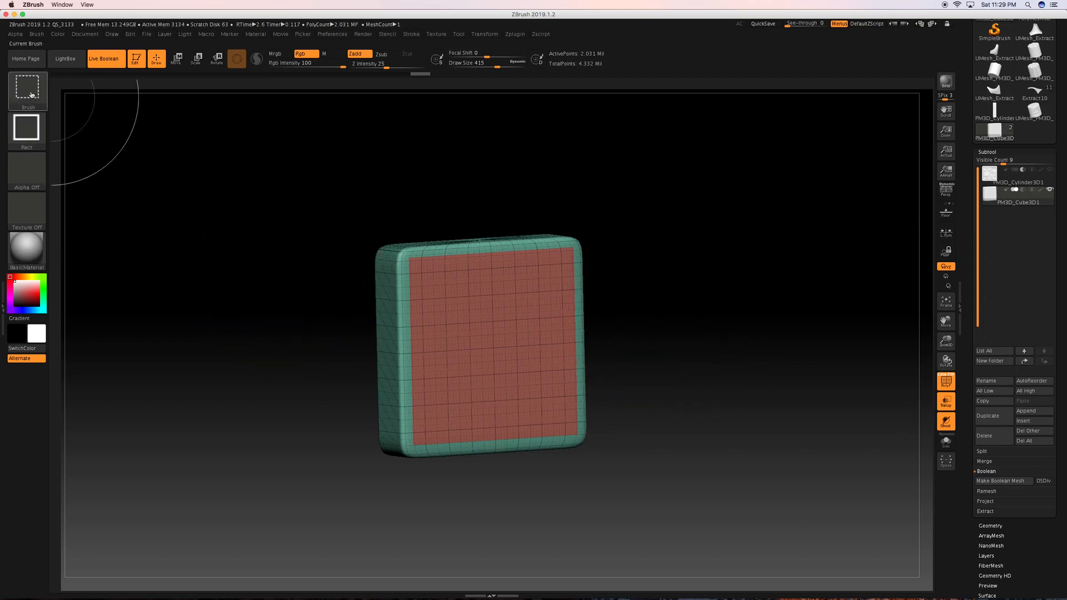
{"action": "mouse_move", "coordinate": [27, 90]}
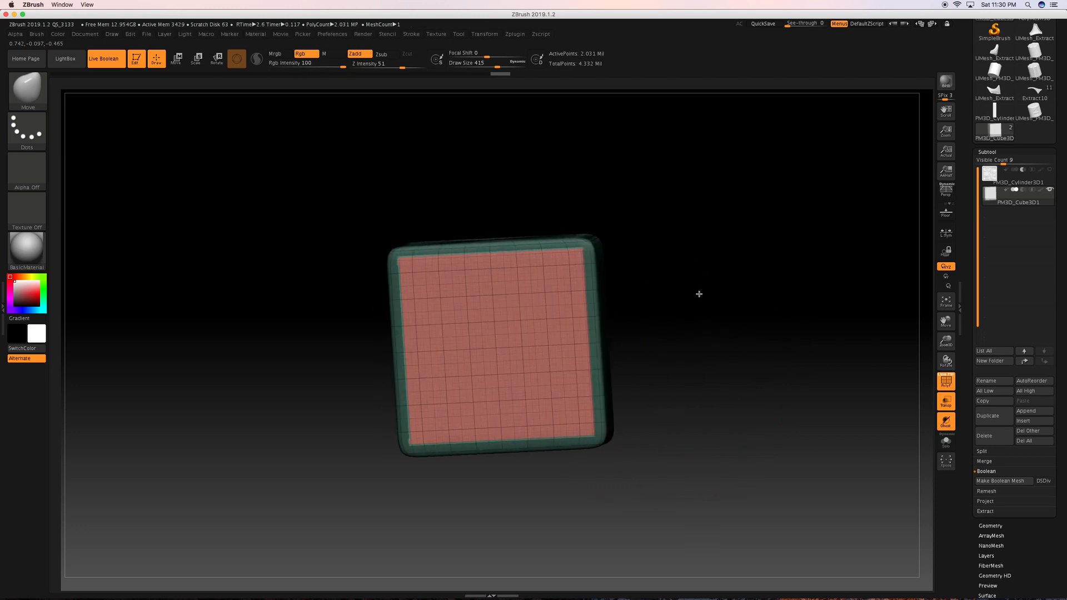
{"action": "left_click_drag", "start_coordinate": [699, 294], "coordinate": [702, 319]}
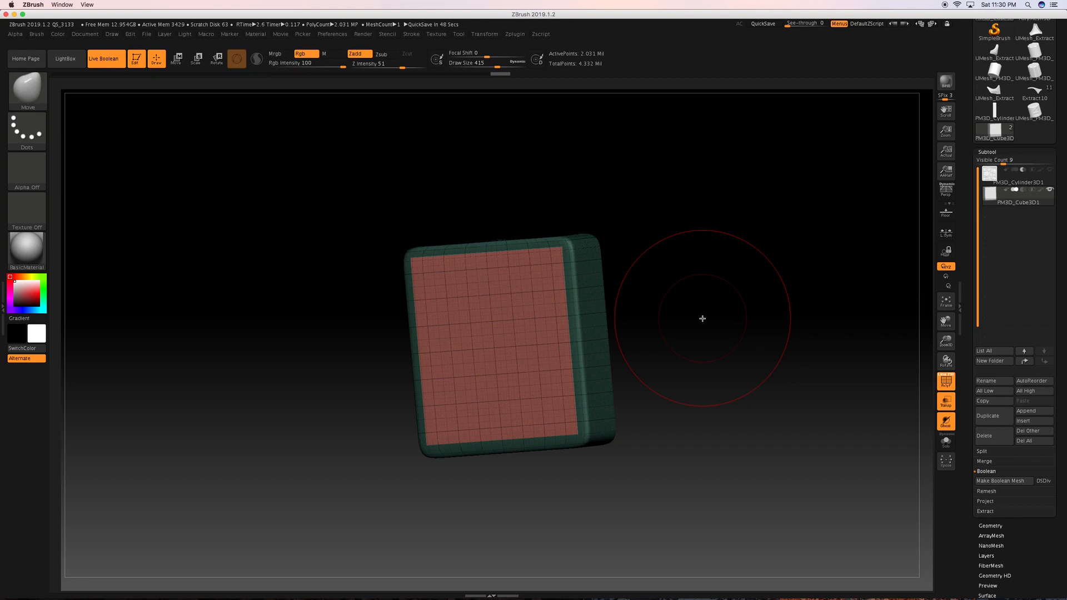
{"action": "mouse_move", "coordinate": [689, 344]}
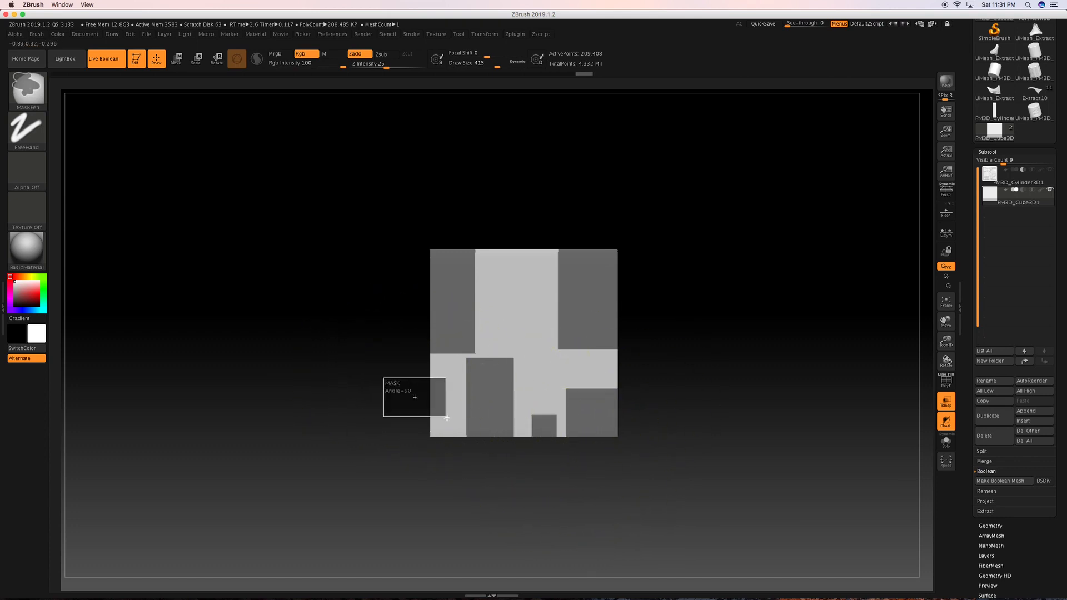
Mask rectangles at the lower left and upper area of the square plane
{"action": "left_click_drag", "start_coordinate": [414, 398], "coordinate": [517, 284]}
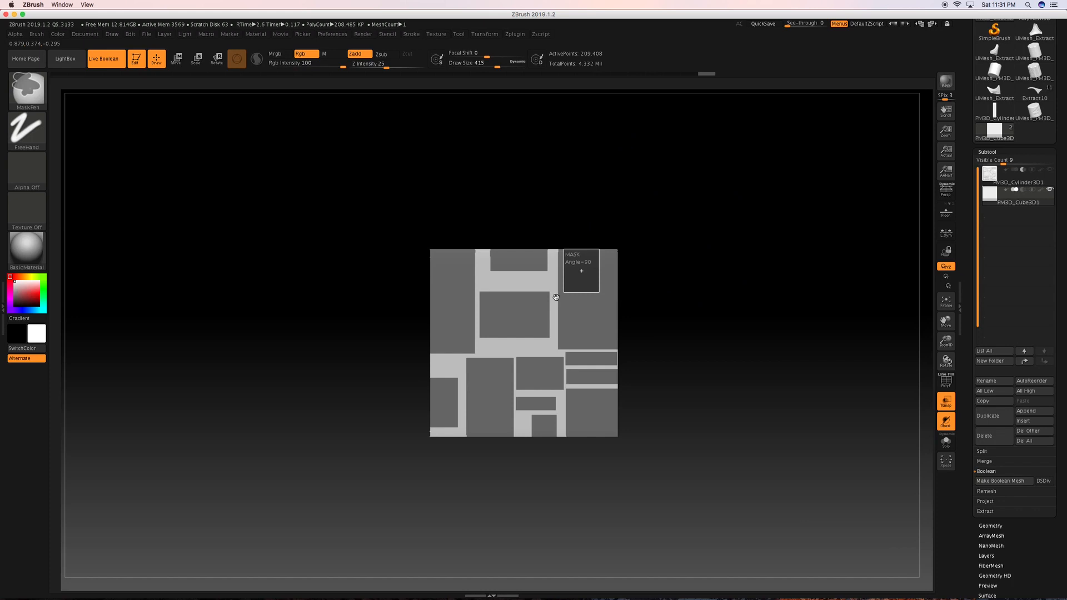
{"action": "mouse_move", "coordinate": [528, 202]}
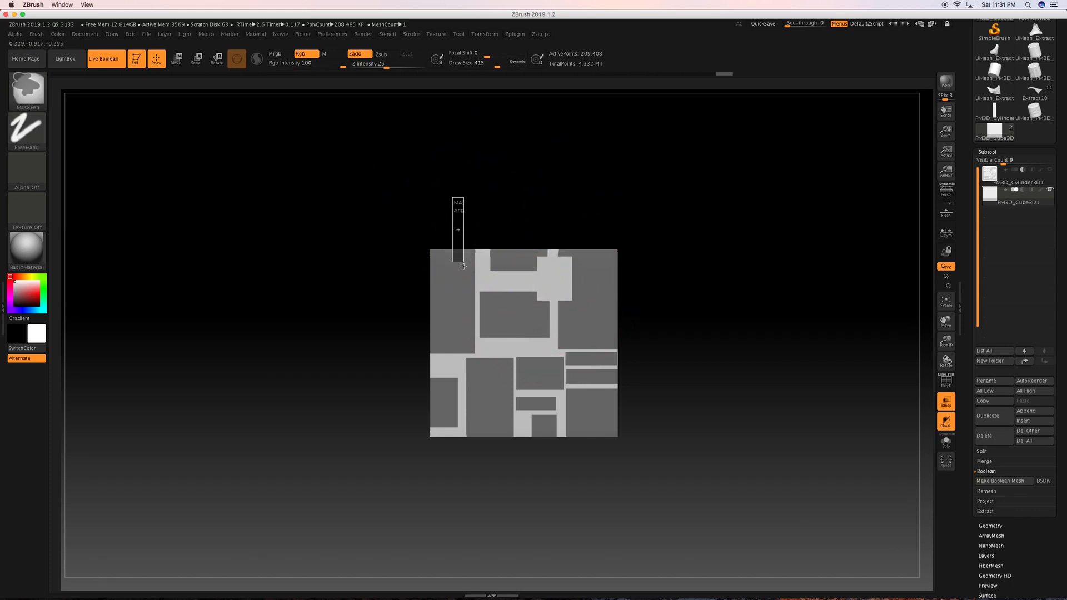
{"action": "mouse_move", "coordinate": [389, 345]}
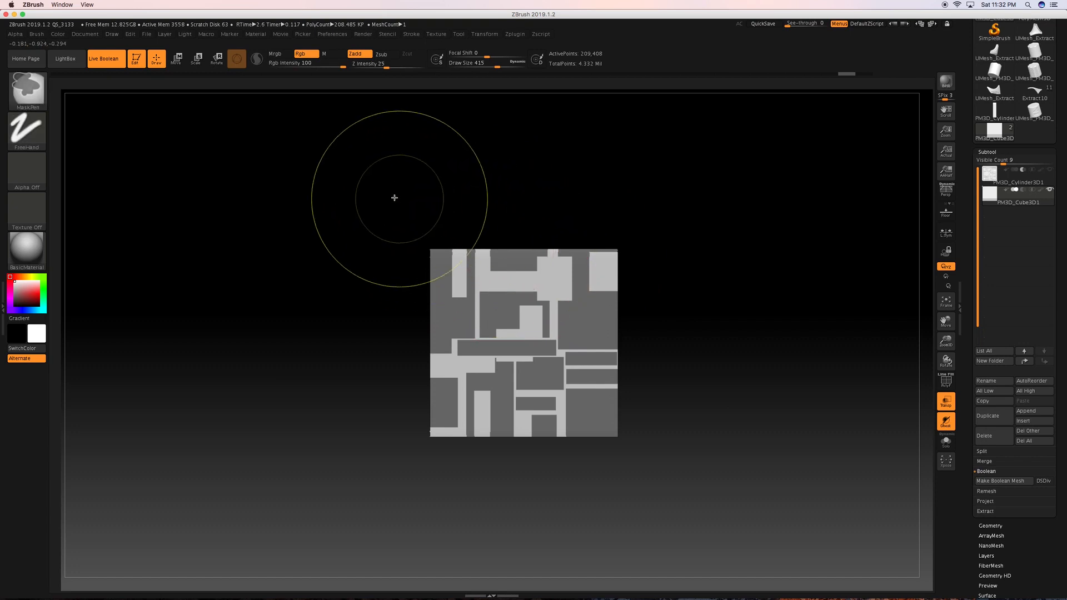
{"action": "left_click_drag", "start_coordinate": [391, 193], "coordinate": [651, 234]}
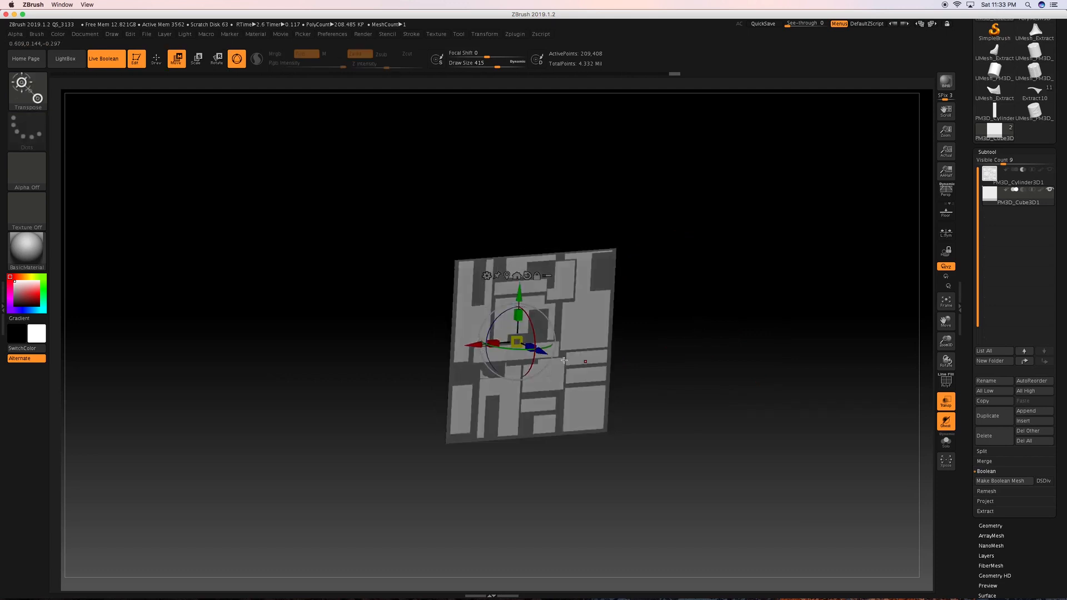
Pull the masked rectangular panels outward into raised relief blocks
{"action": "left_click_drag", "start_coordinate": [534, 347], "coordinate": [548, 352]}
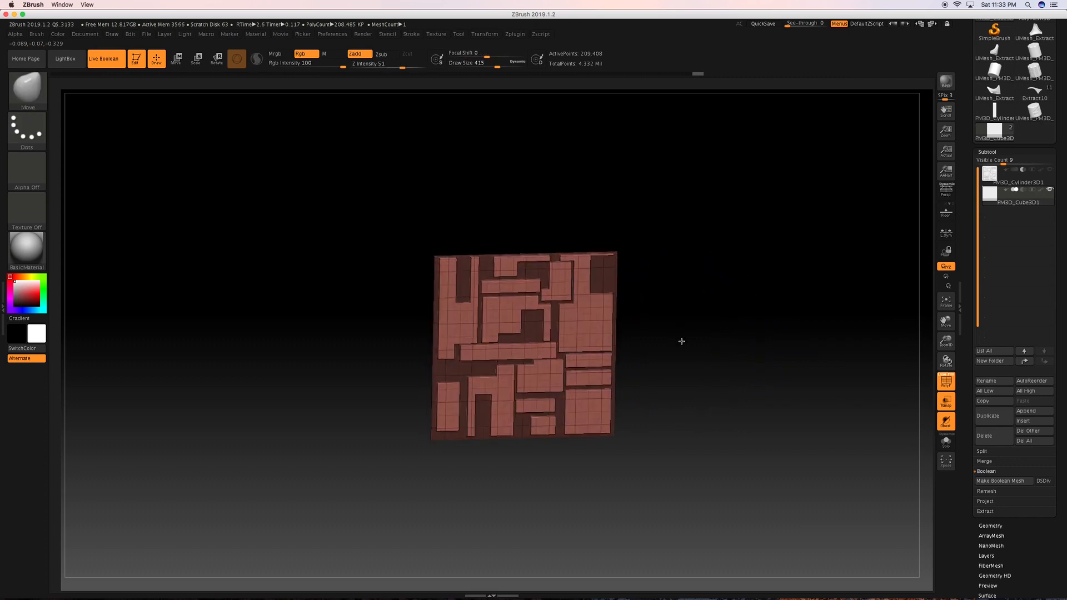
{"action": "mouse_move", "coordinate": [679, 341]}
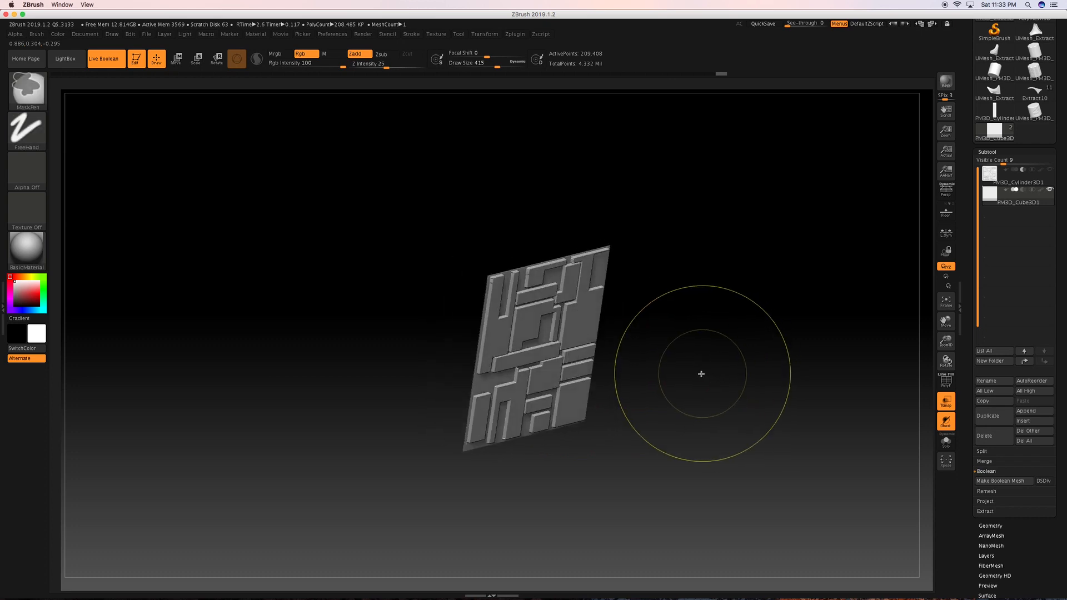
Mask a second layer of rectangular patches across the raised-panel tile's front face
{"action": "left_click", "coordinate": [216, 59]}
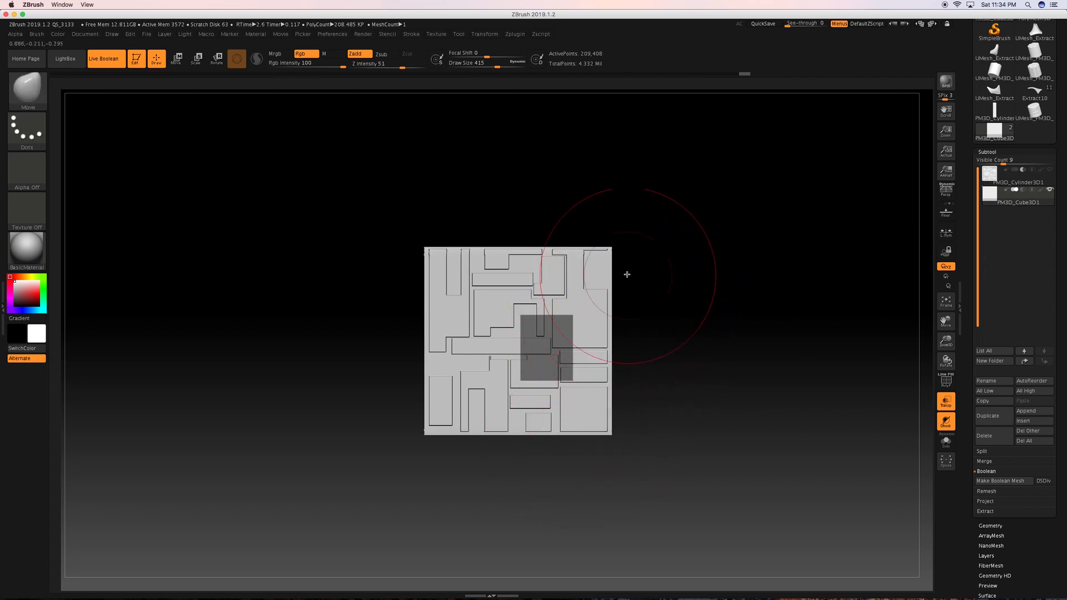
{"action": "left_click_drag", "start_coordinate": [625, 275], "coordinate": [575, 360]}
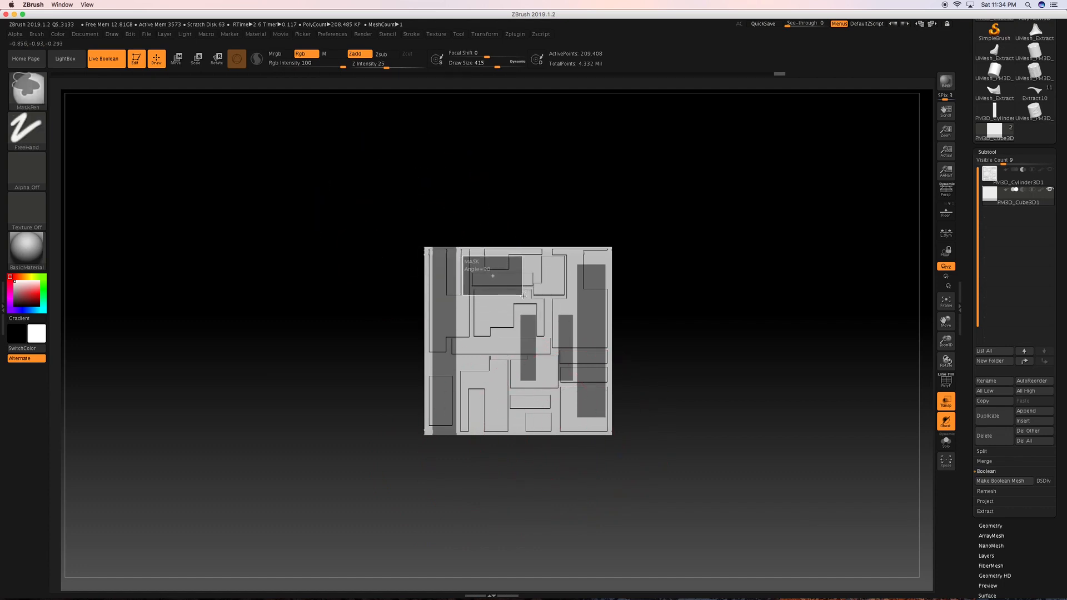
{"action": "left_click_drag", "start_coordinate": [491, 278], "coordinate": [482, 401]}
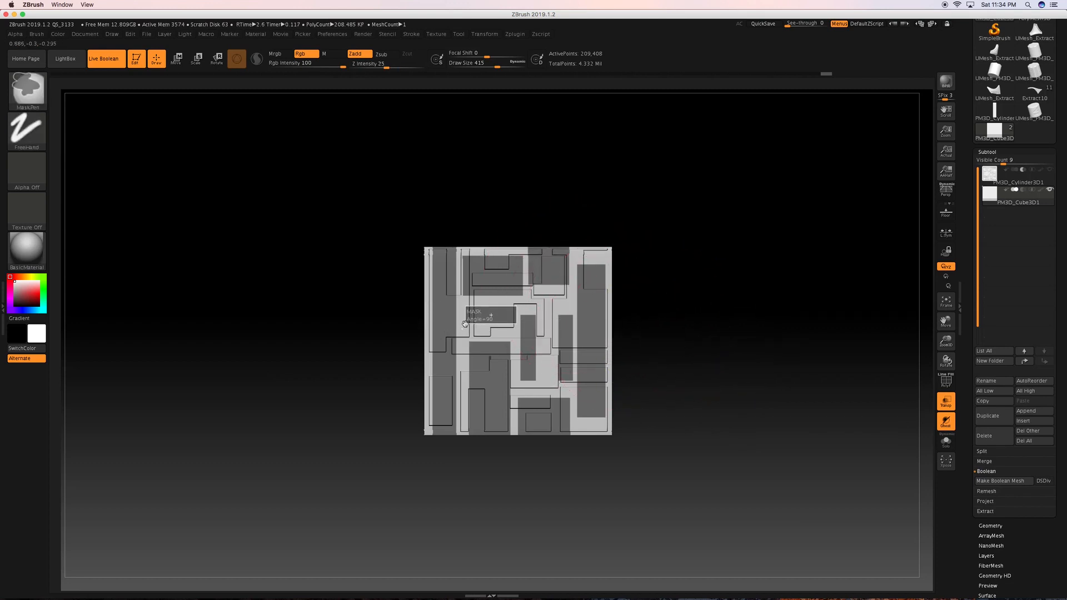
{"action": "mouse_move", "coordinate": [576, 226]}
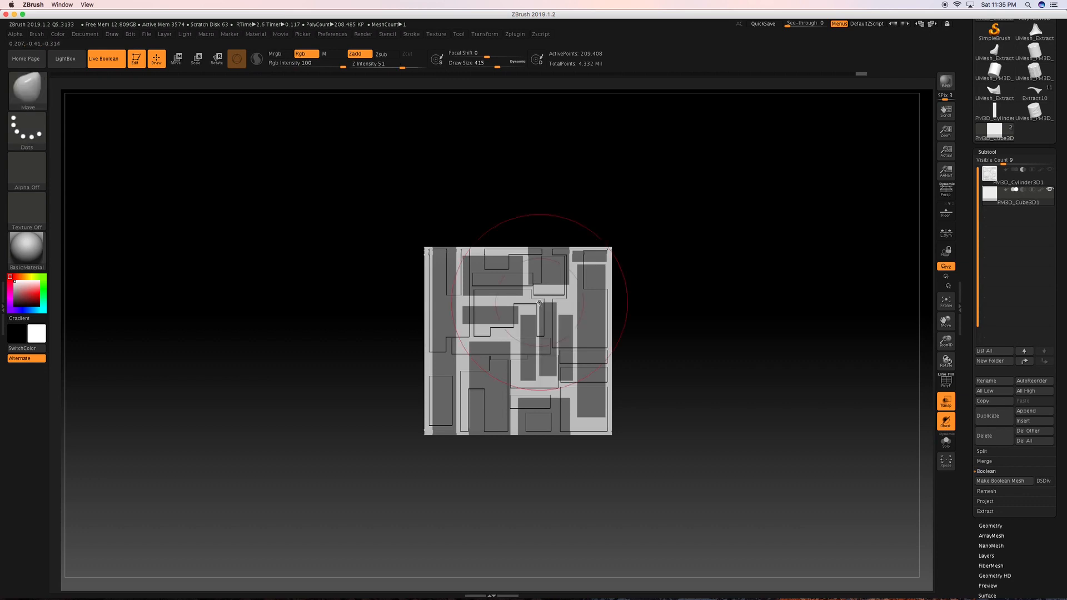
{"action": "left_click_drag", "start_coordinate": [538, 302], "coordinate": [629, 338]}
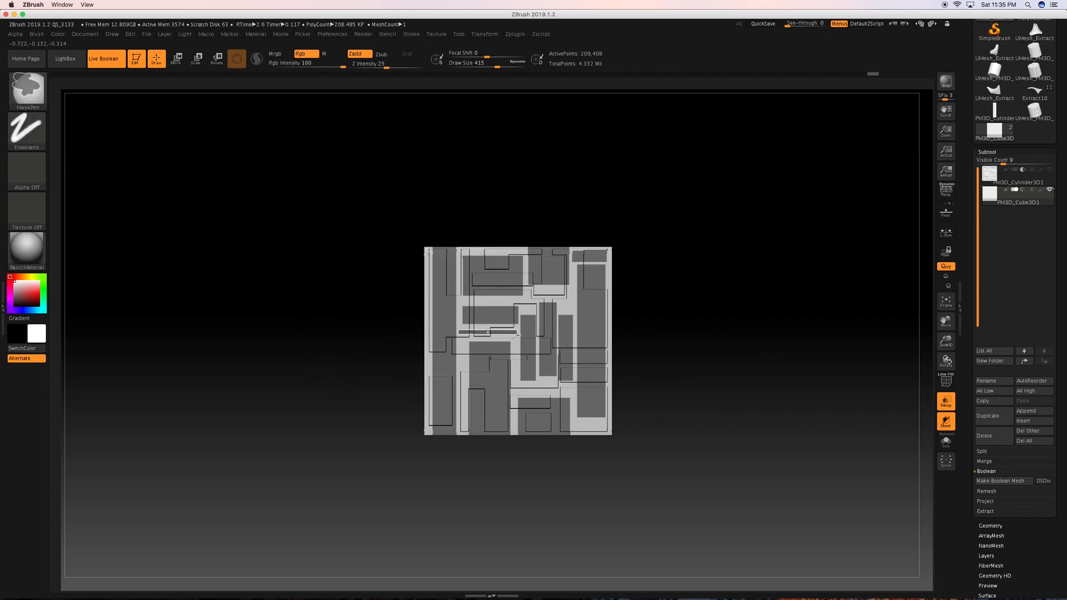
{"action": "left_click_drag", "start_coordinate": [517, 340], "coordinate": [629, 416]}
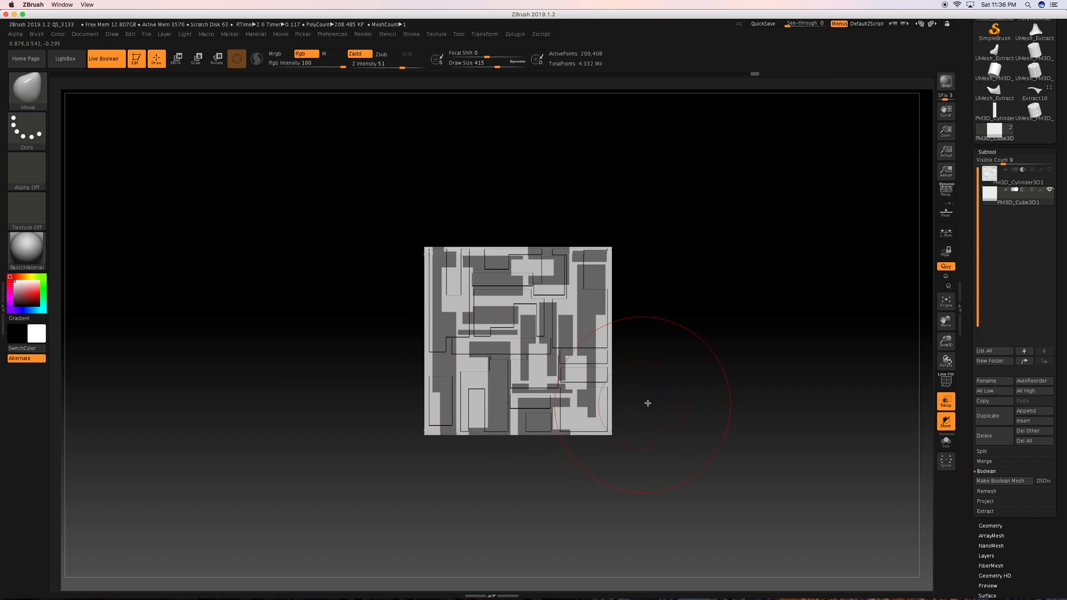
{"action": "mouse_move", "coordinate": [469, 438]}
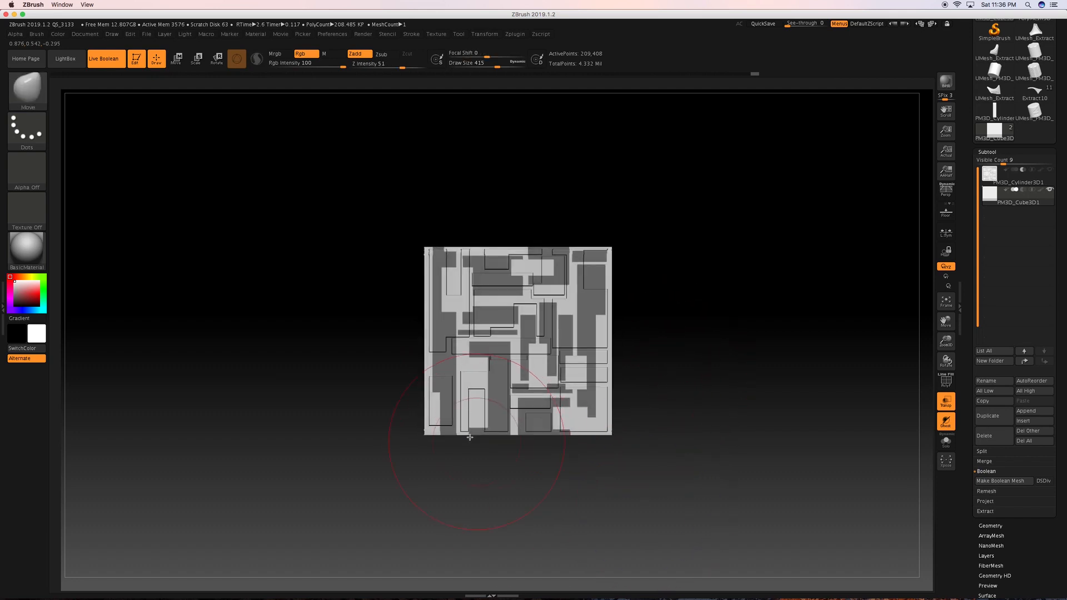
{"action": "mouse_move", "coordinate": [371, 532]}
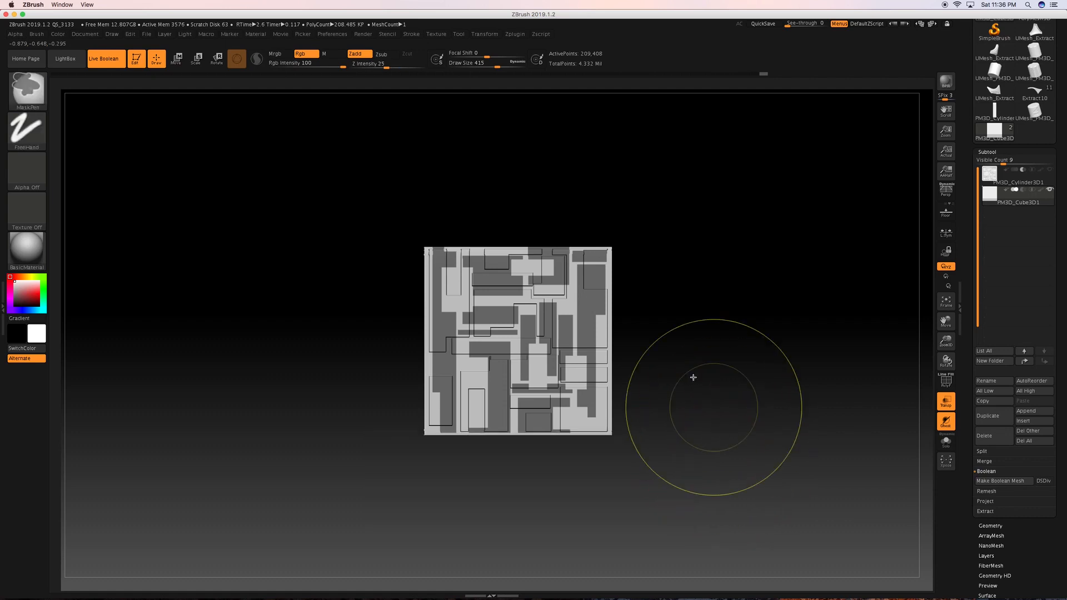
Tilt the patterned panel to a slight perspective angle
{"action": "left_click_drag", "start_coordinate": [693, 376], "coordinate": [678, 214]}
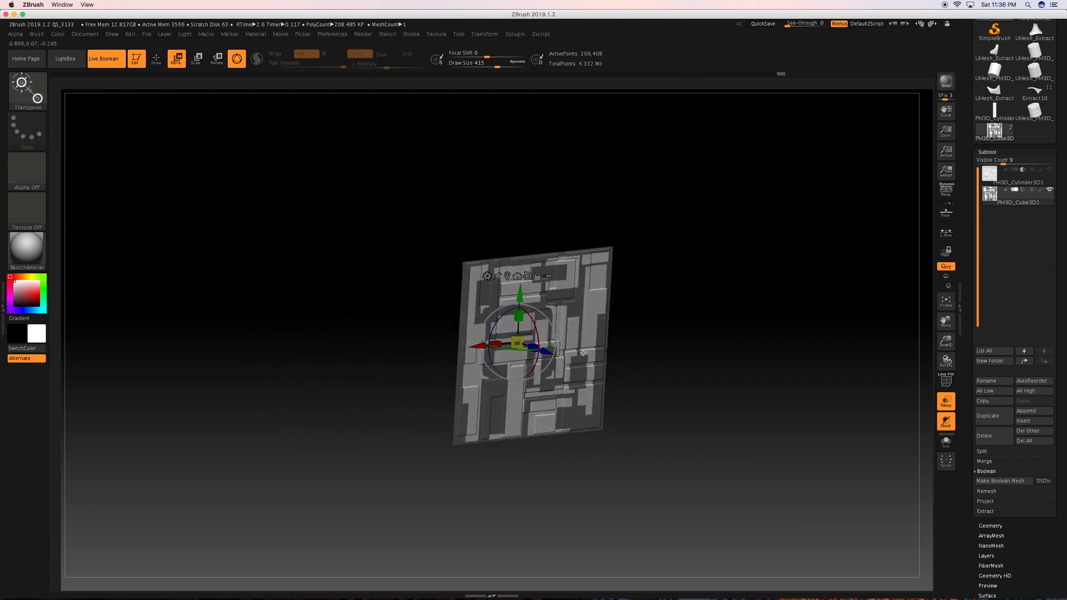
Extrude the panel along its depth into a chunky block with the Gizmo
{"action": "left_click_drag", "start_coordinate": [551, 348], "coordinate": [517, 352]}
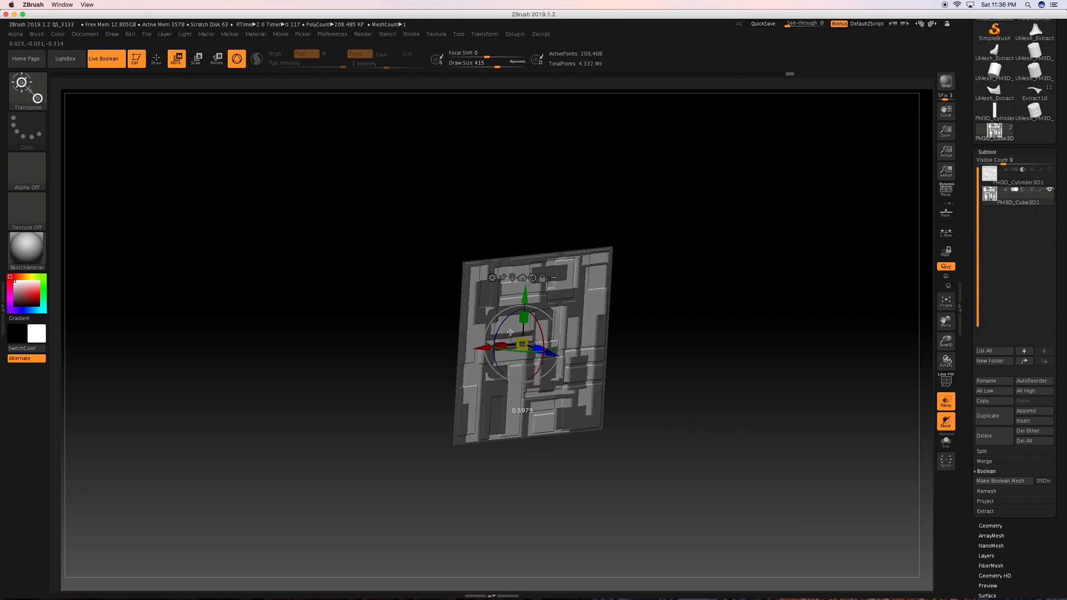
{"action": "left_click_drag", "start_coordinate": [523, 347], "coordinate": [554, 347]}
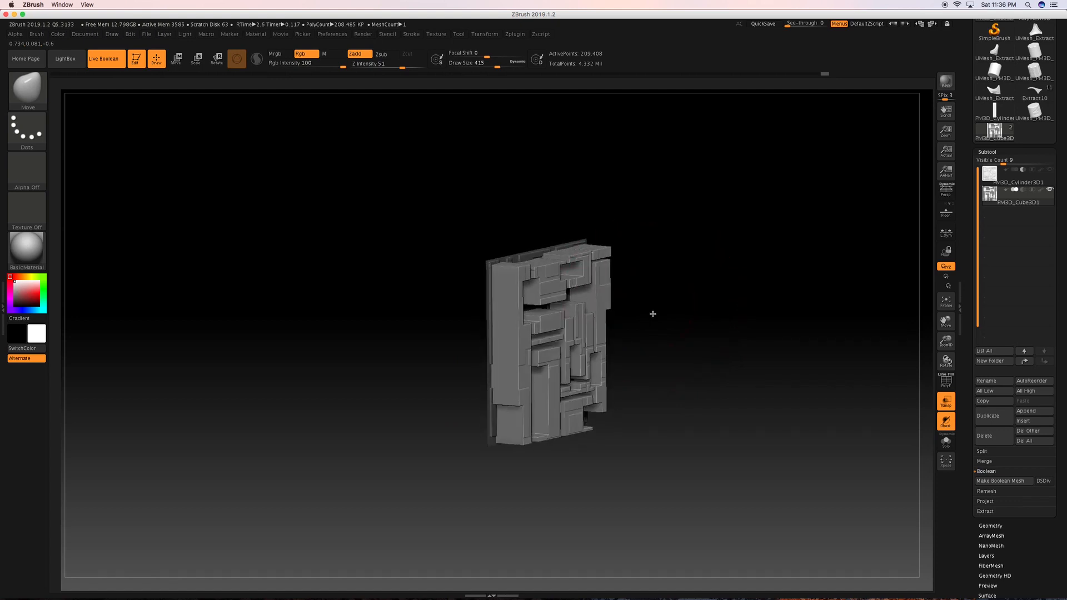
{"action": "left_click", "coordinate": [216, 59]}
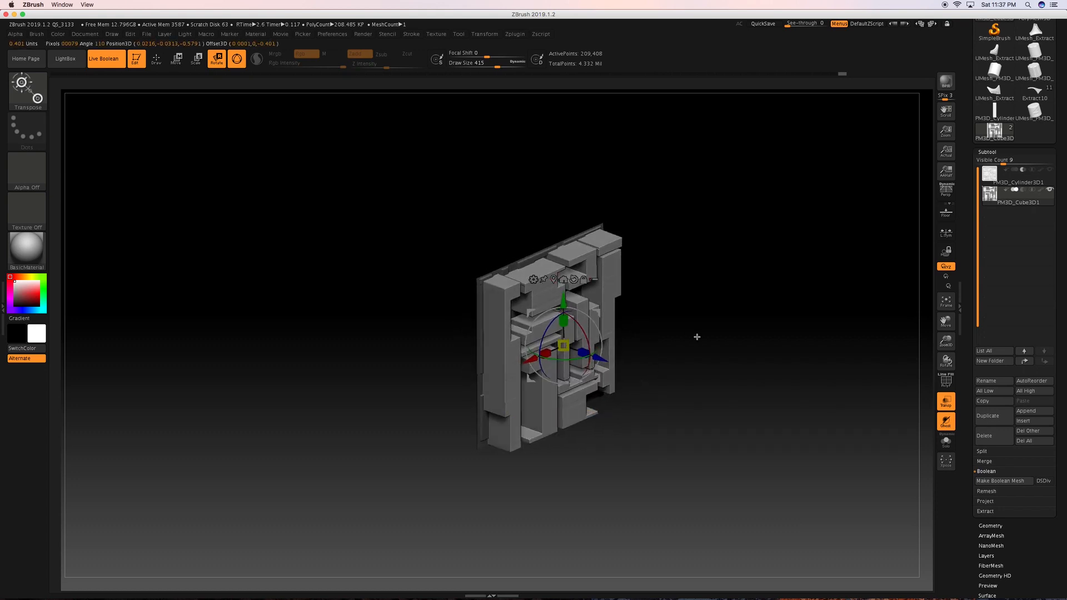
{"action": "left_click_drag", "start_coordinate": [697, 337], "coordinate": [612, 320]}
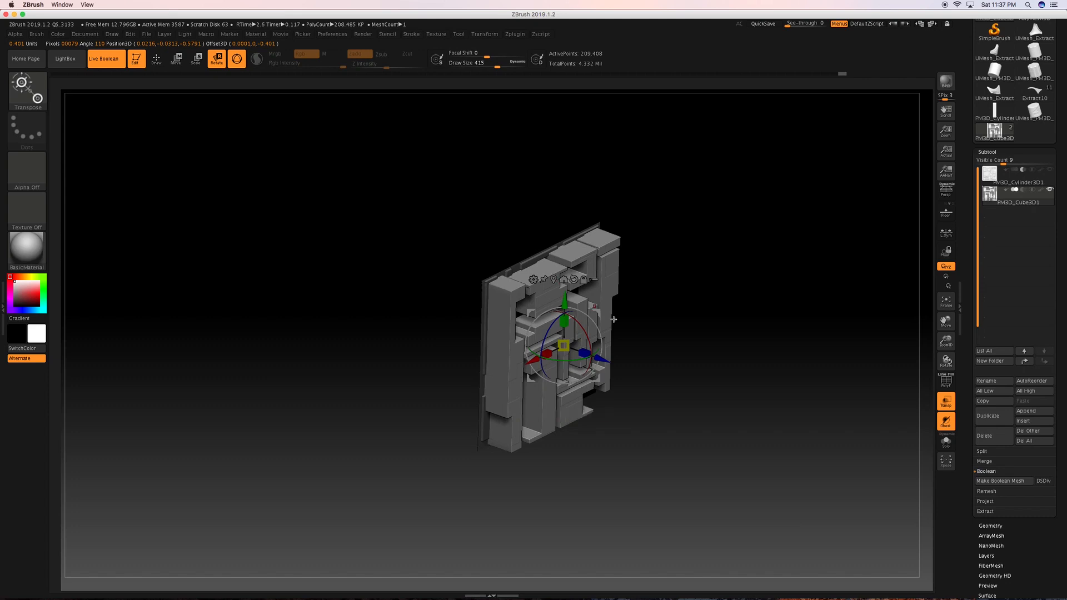
Scale the whole panel uniformly and orbit it toward a front view
{"action": "left_click_drag", "start_coordinate": [564, 302], "coordinate": [565, 347]}
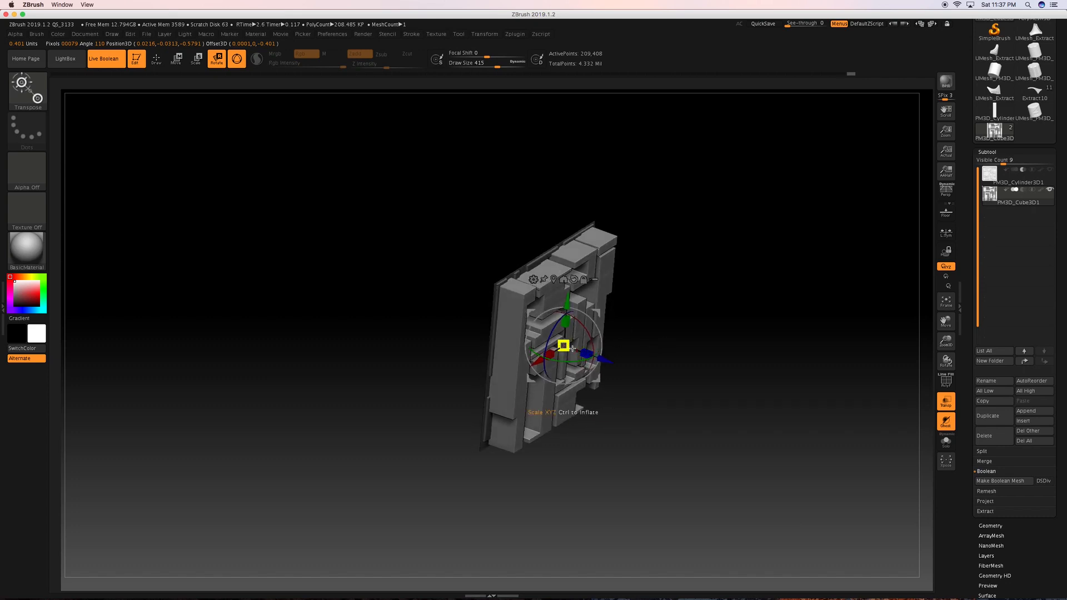
{"action": "left_click_drag", "start_coordinate": [599, 353], "coordinate": [586, 354]}
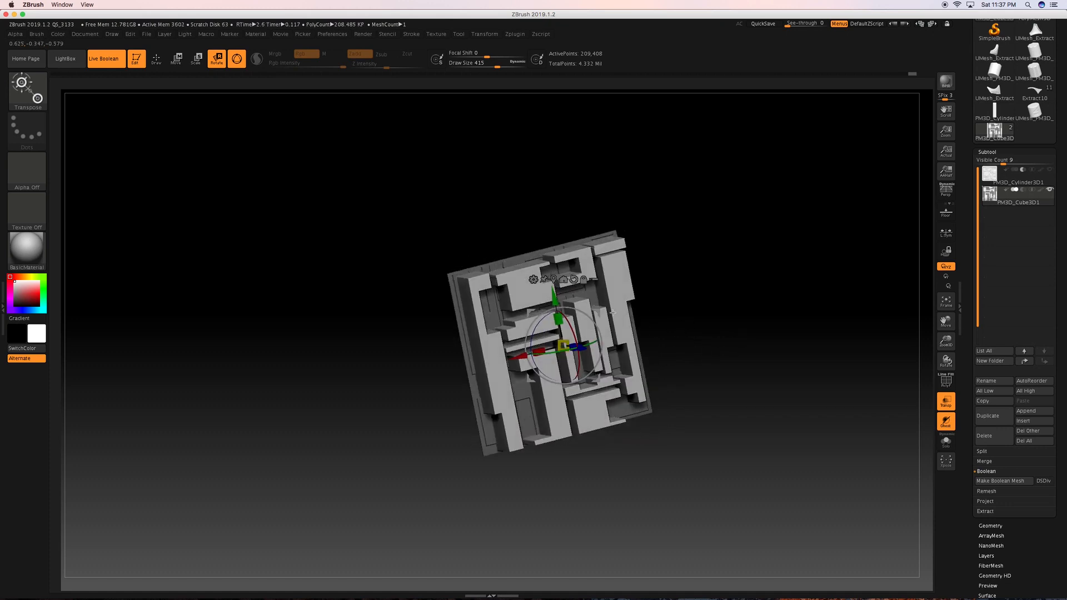
{"action": "left_click_drag", "start_coordinate": [612, 314], "coordinate": [725, 341]}
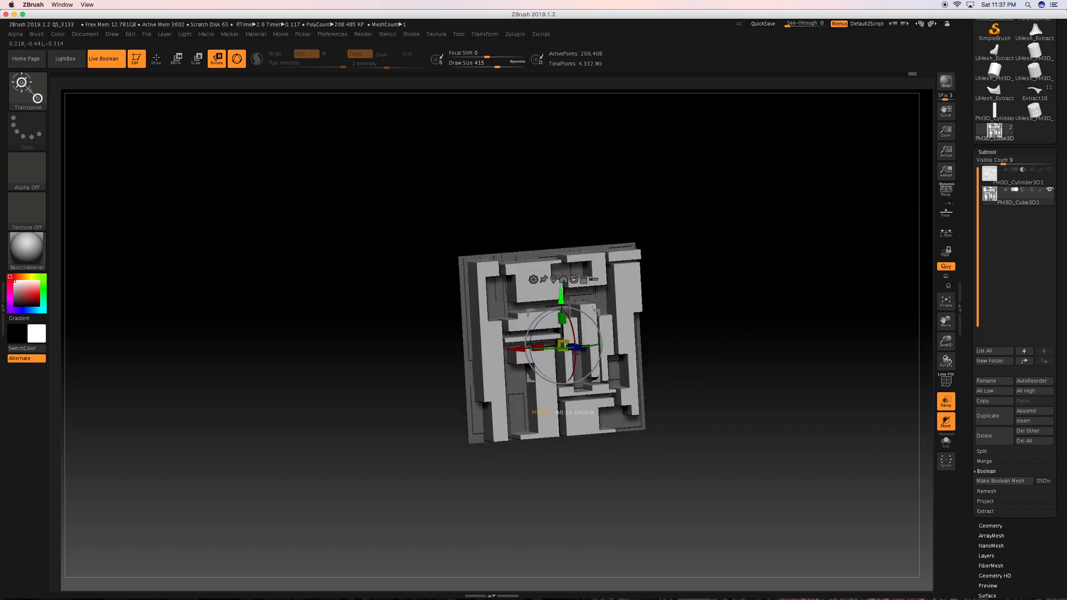
Turn the chunky circuit block to face the view squarely
{"action": "left_click_drag", "start_coordinate": [593, 347], "coordinate": [592, 343]}
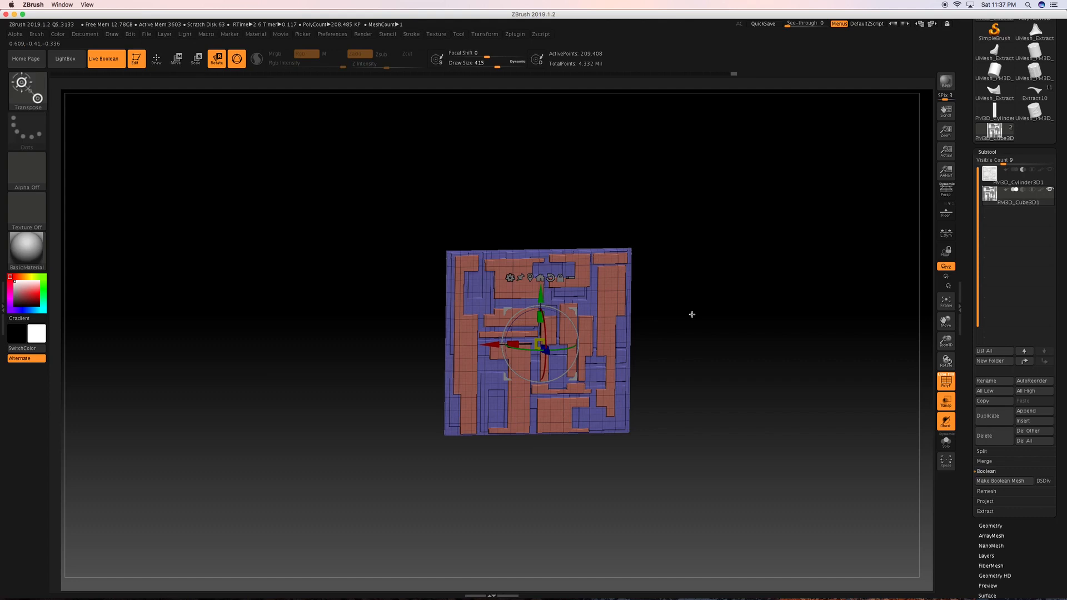
Show the beveled cube around the panel, turn PolyFrame off, and orbit to inspect the recessed circuit stamp
{"action": "left_click", "coordinate": [156, 58]}
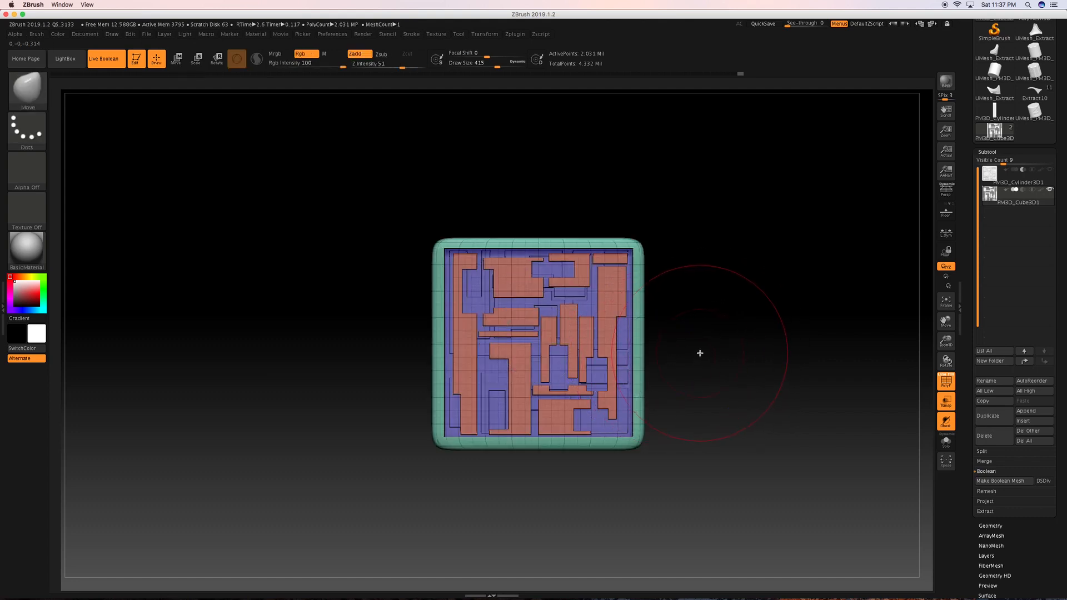
{"action": "left_click_drag", "start_coordinate": [699, 353], "coordinate": [827, 331]}
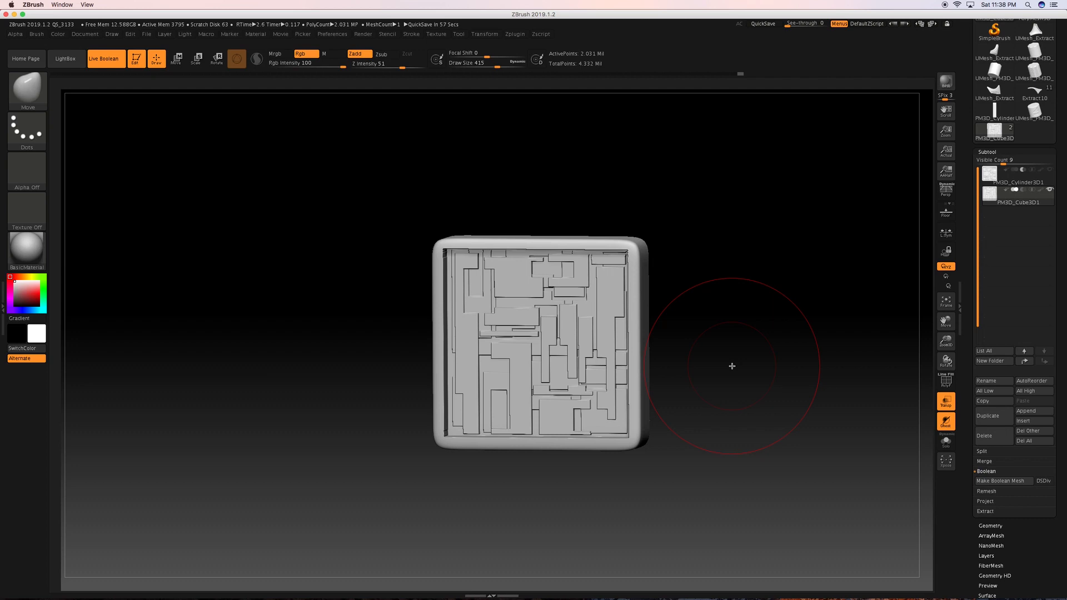
{"action": "mouse_move", "coordinate": [506, 279]}
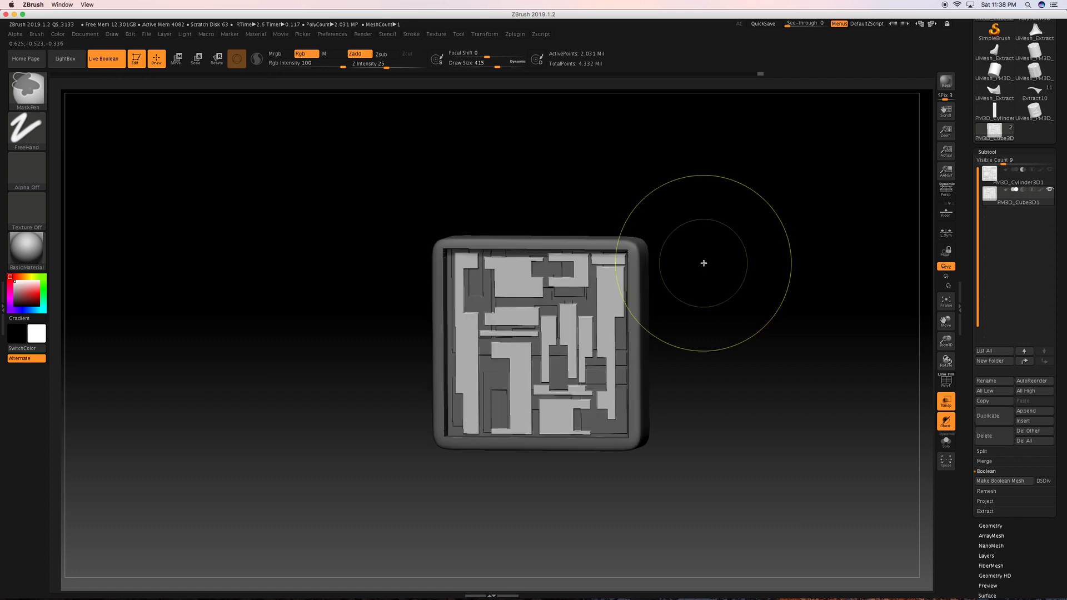
{"action": "left_click", "coordinate": [176, 58]}
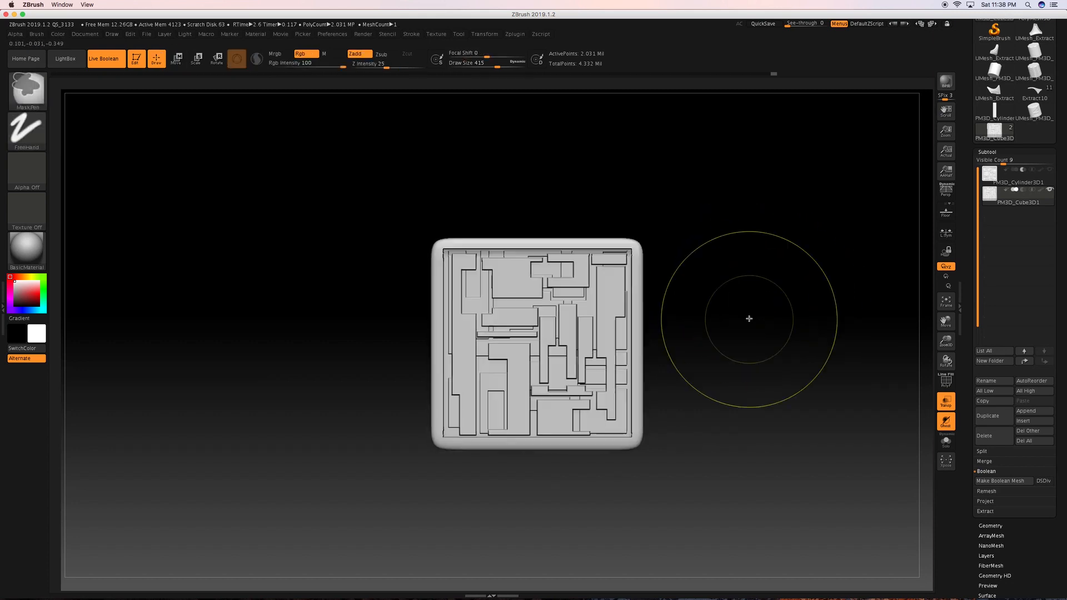
{"action": "left_click_drag", "start_coordinate": [748, 319], "coordinate": [696, 306]}
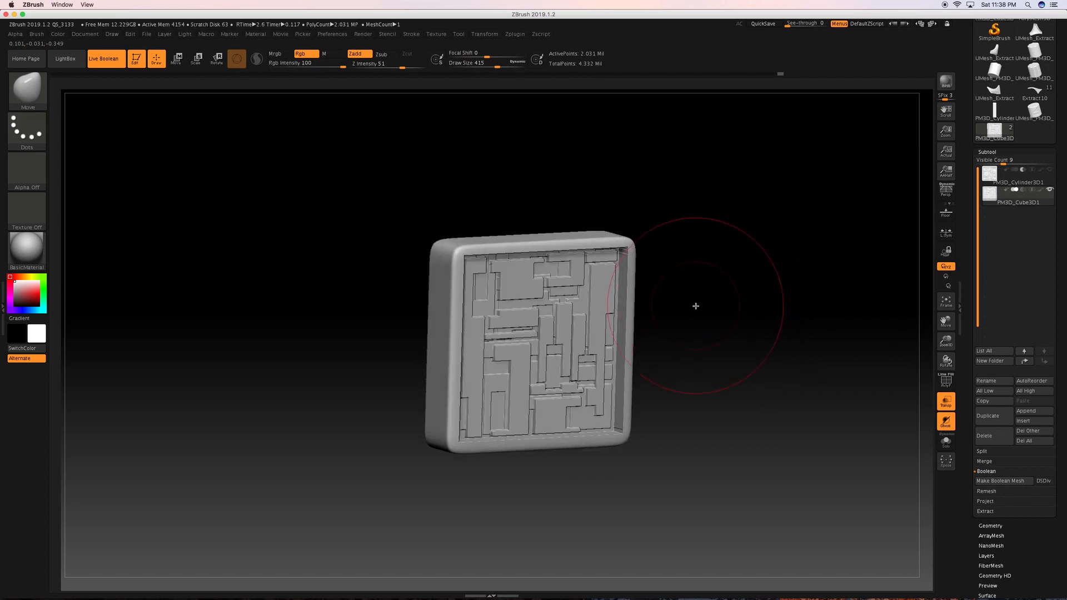